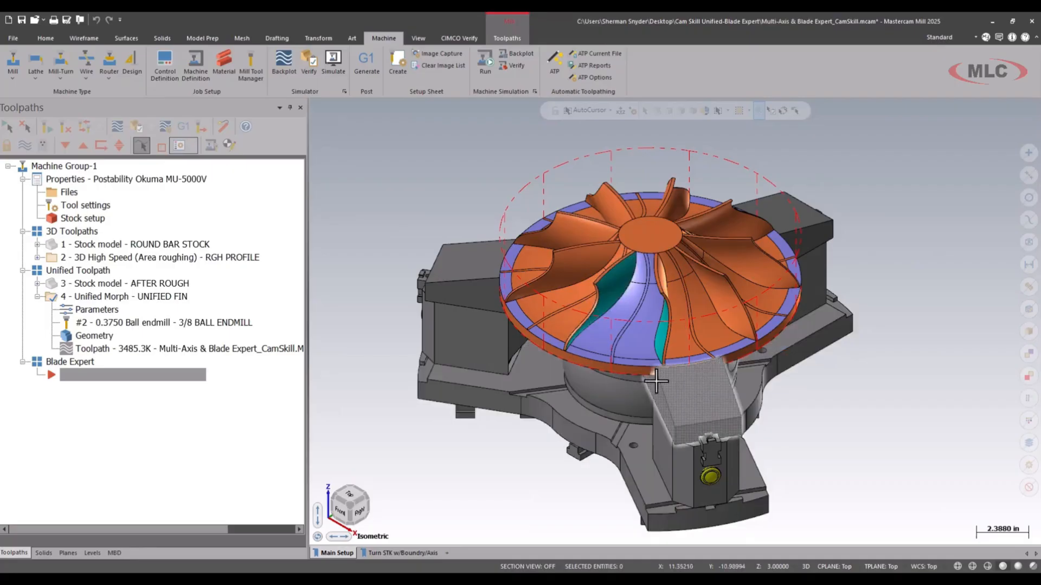
Start a new Blade Expert toolpath from the Multiaxis gallery.
left_click(507, 38)
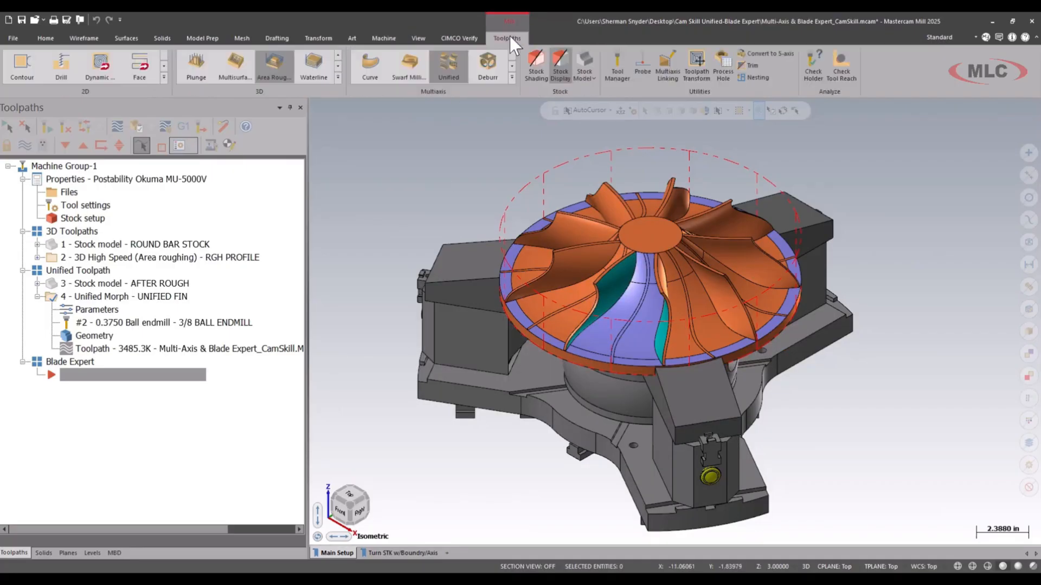
left_click(510, 79)
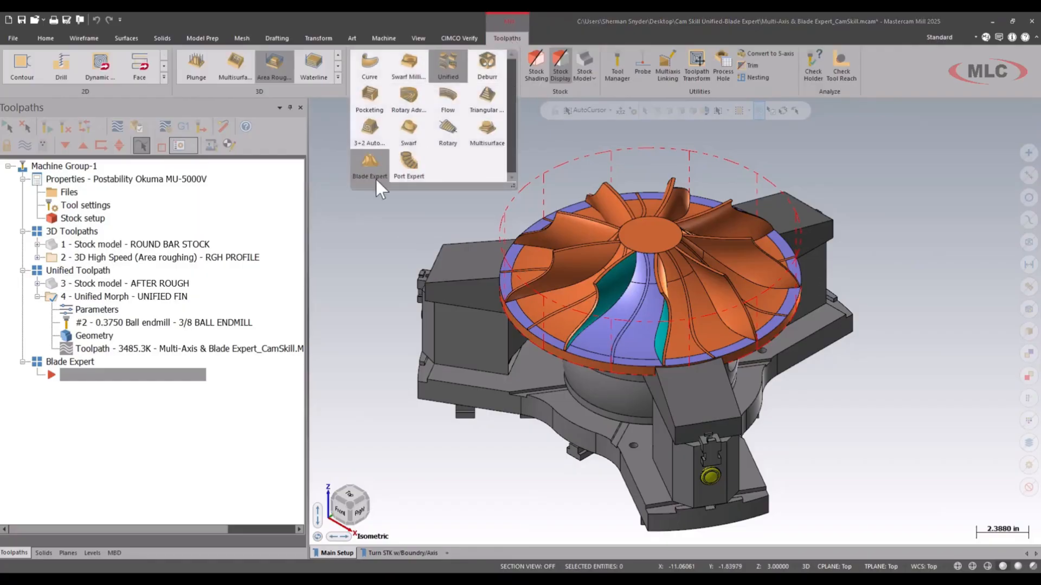
left_click(369, 164)
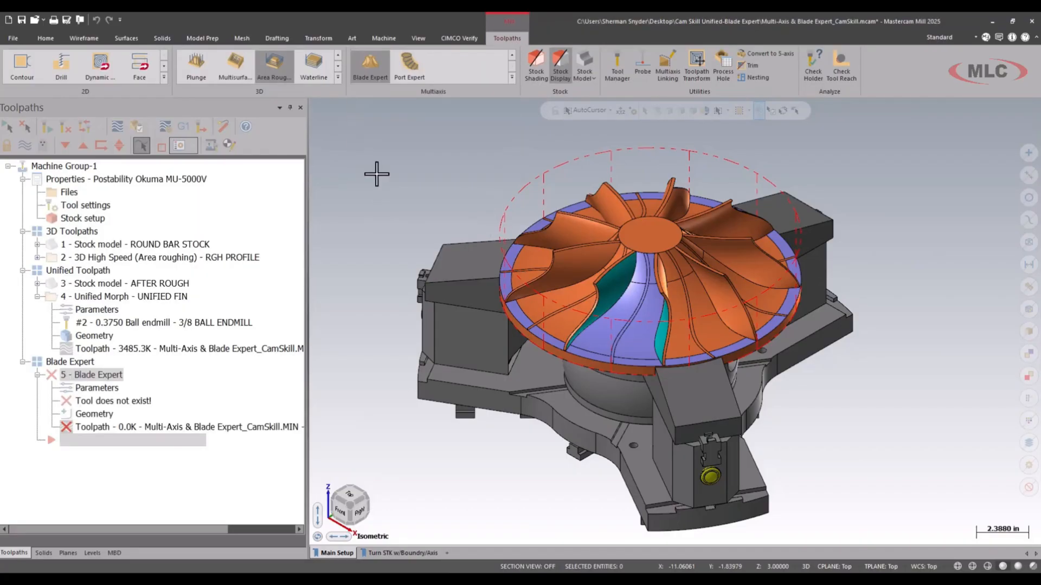
Comment the operation RGH BETWEEN BLADES and assign the 5/8 bull endmill with 0.25 radius.
double_click(96, 388)
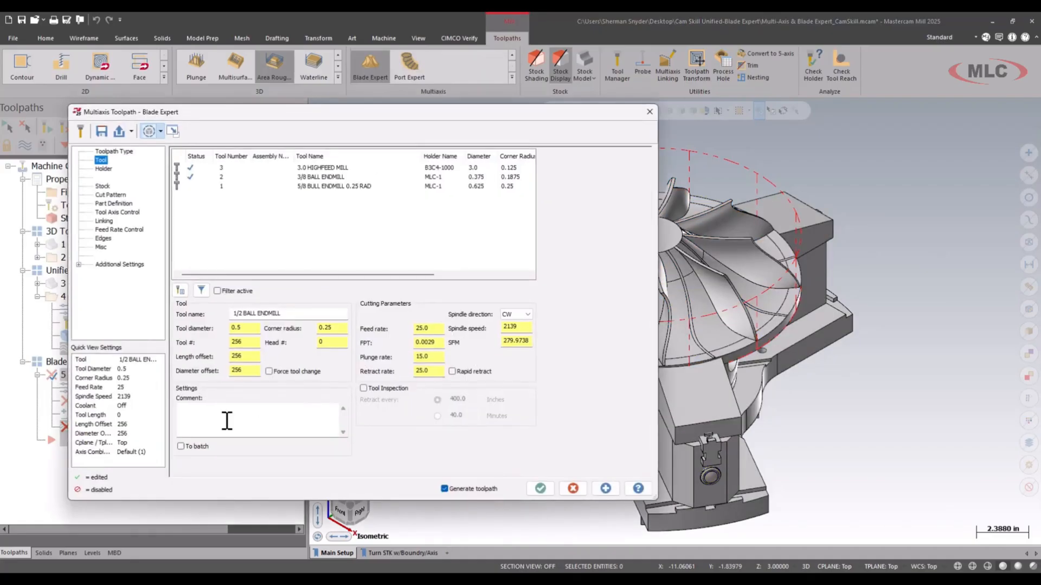
type("RGH")
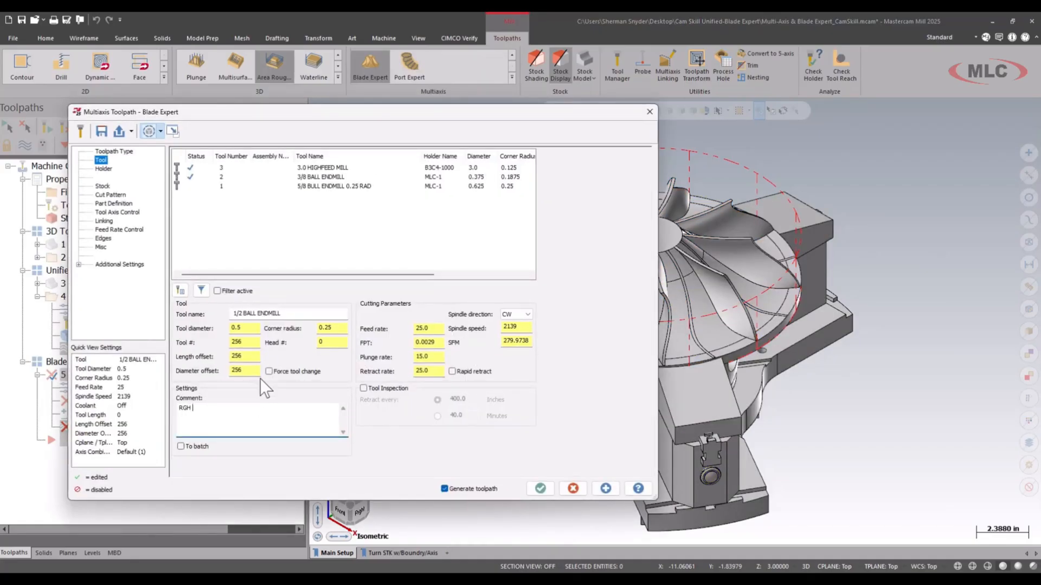
type("BETWEEN BLA")
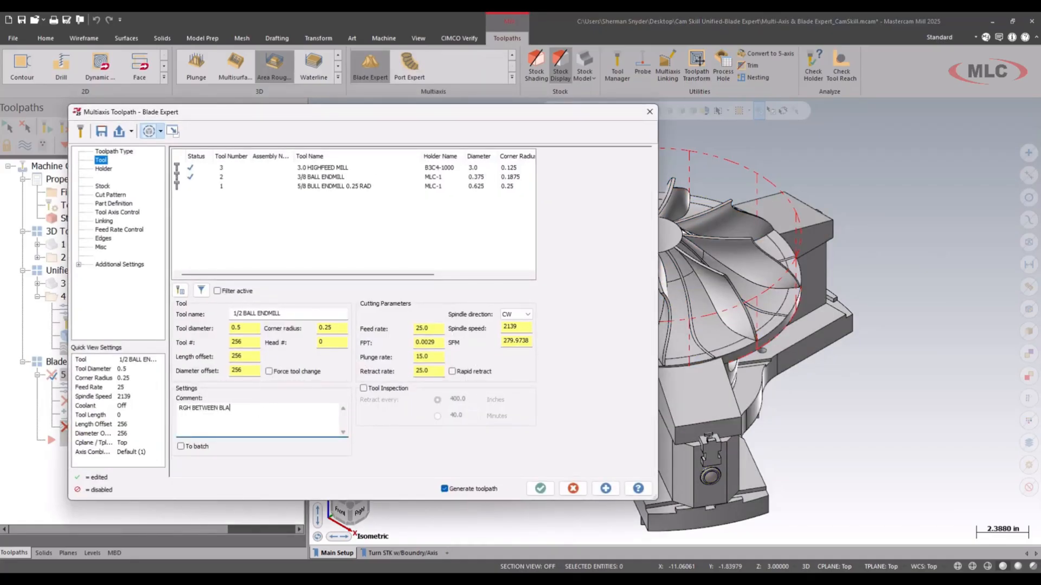
type("DES")
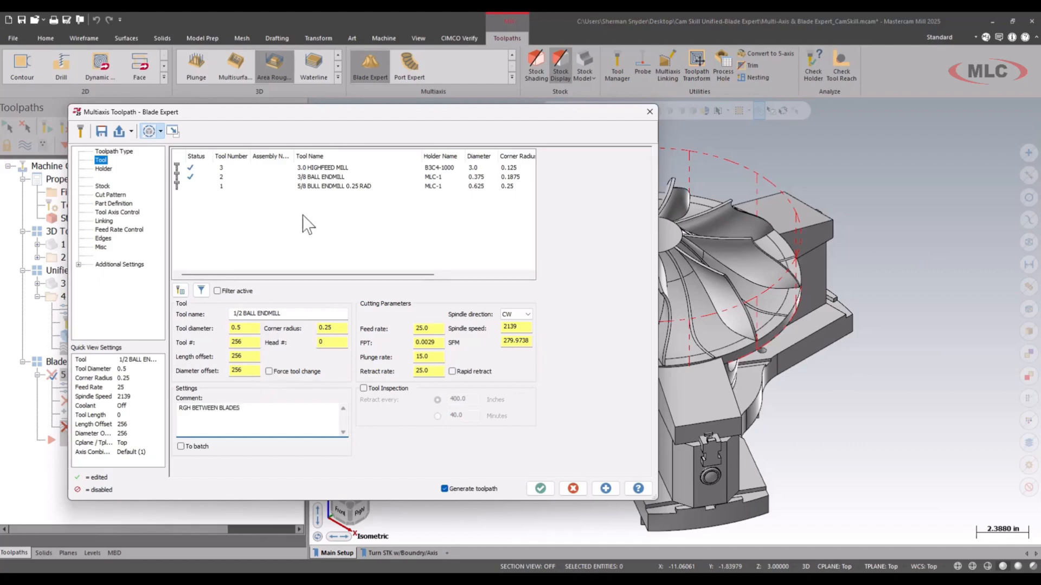
left_click(331, 186)
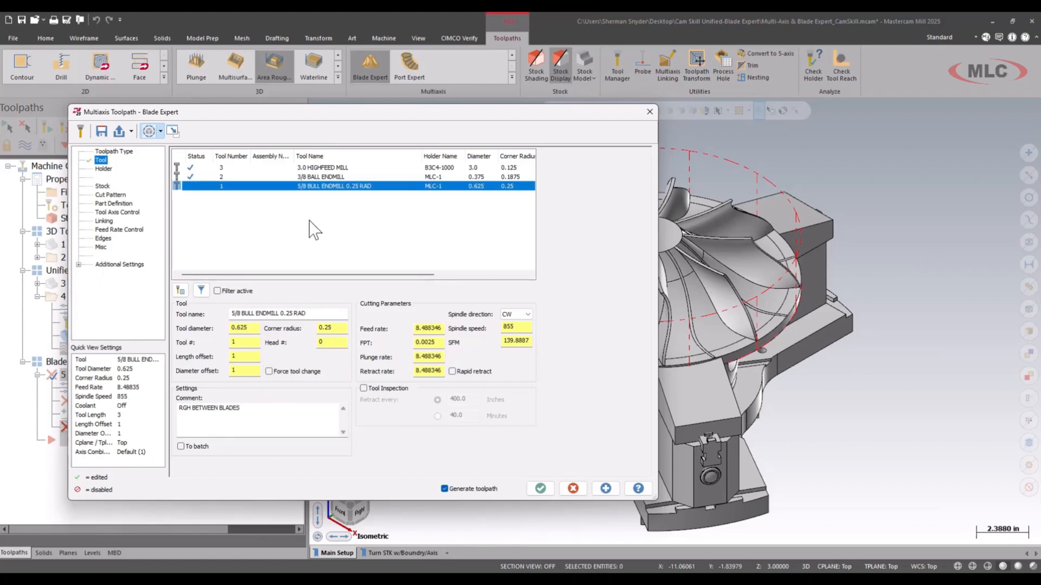
mouse_move(242, 288)
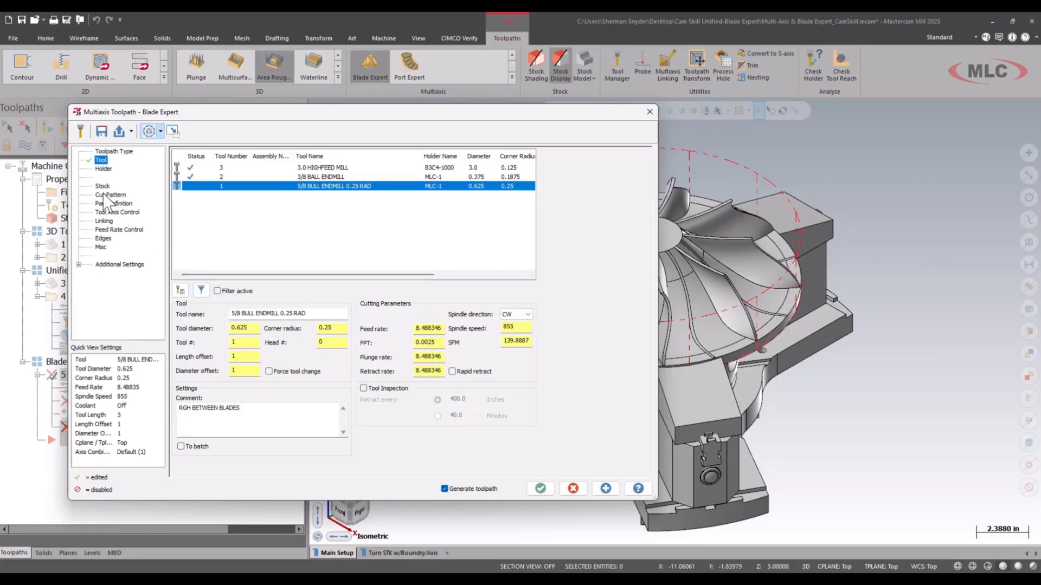
On Cut Pattern keep Roughing, Offset from hub, and review the sorting and ordering choices.
left_click(111, 194)
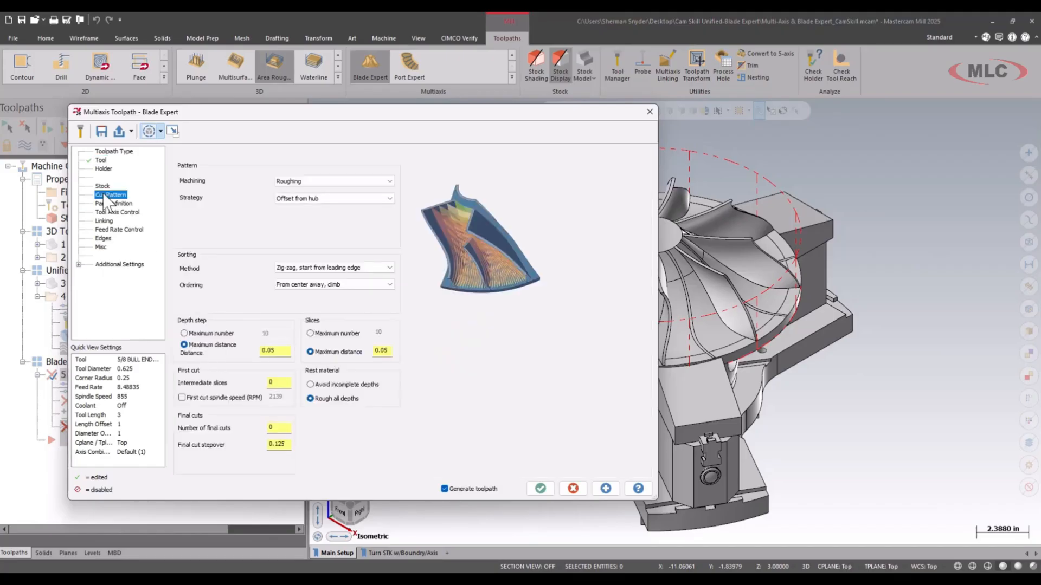
left_click(332, 181)
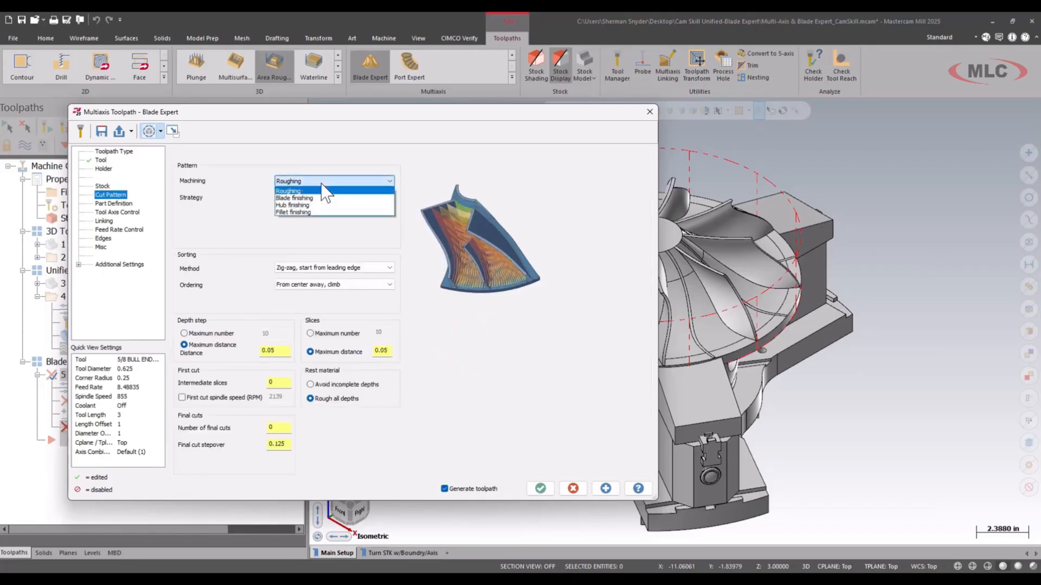
mouse_move(302, 197)
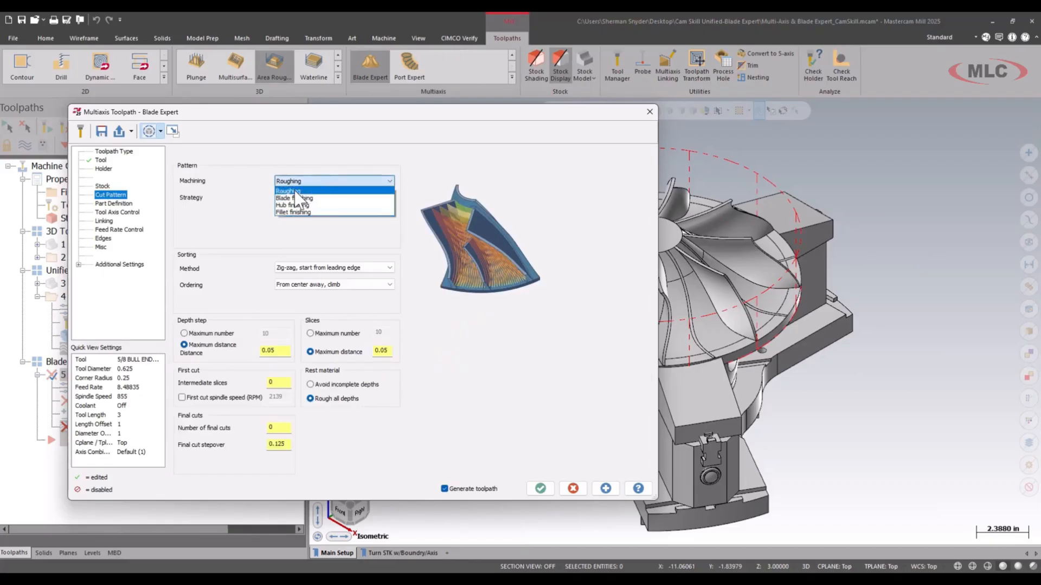
left_click(285, 198)
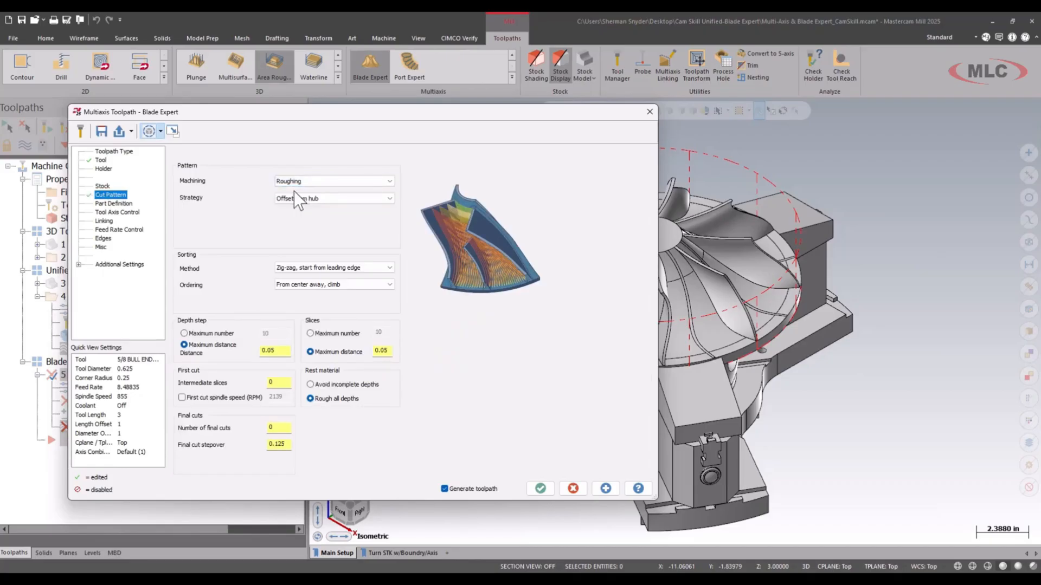
left_click(331, 197)
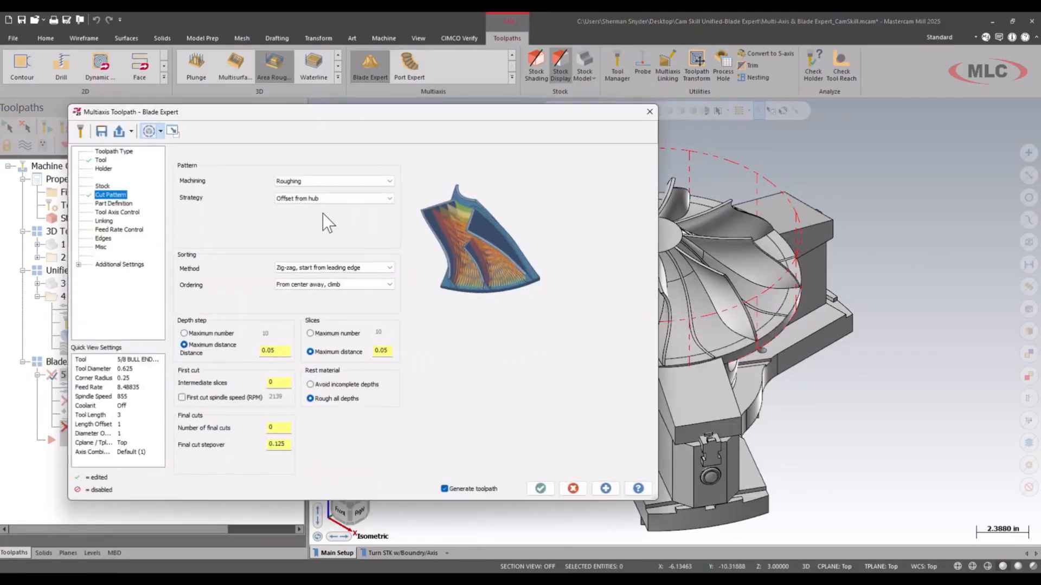
mouse_move(324, 219)
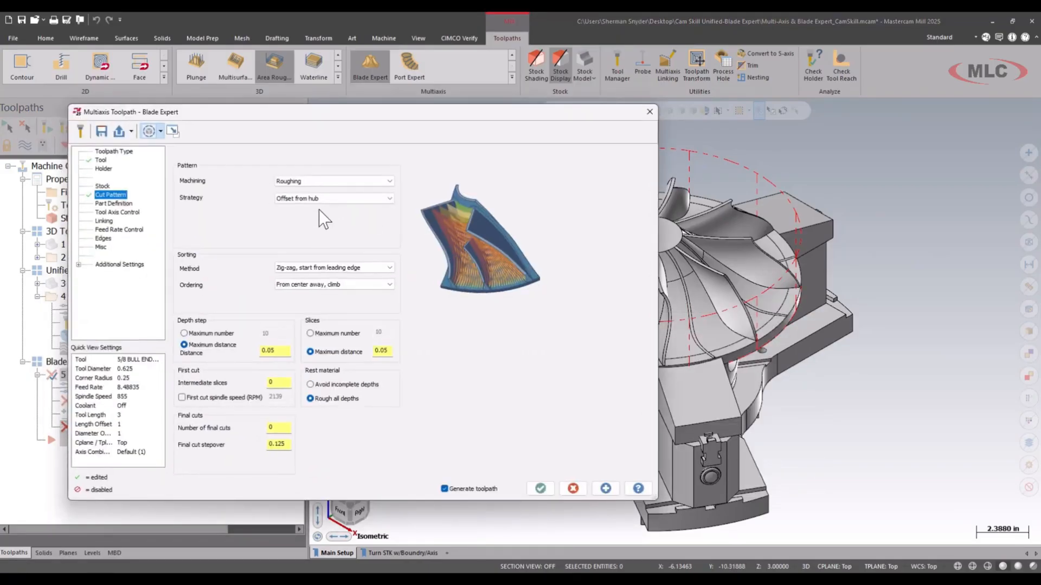
mouse_move(332, 264)
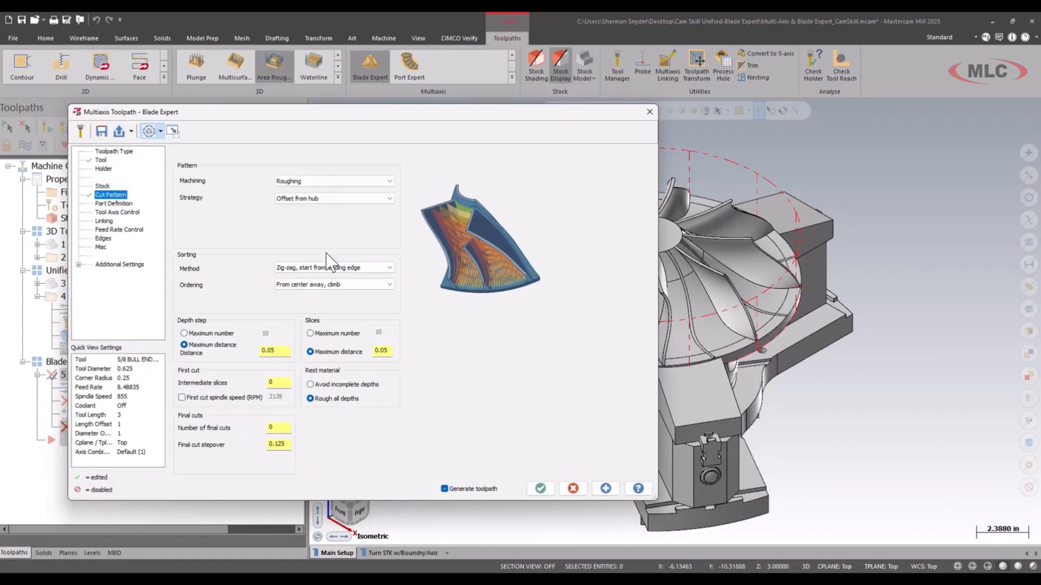
left_click(332, 268)
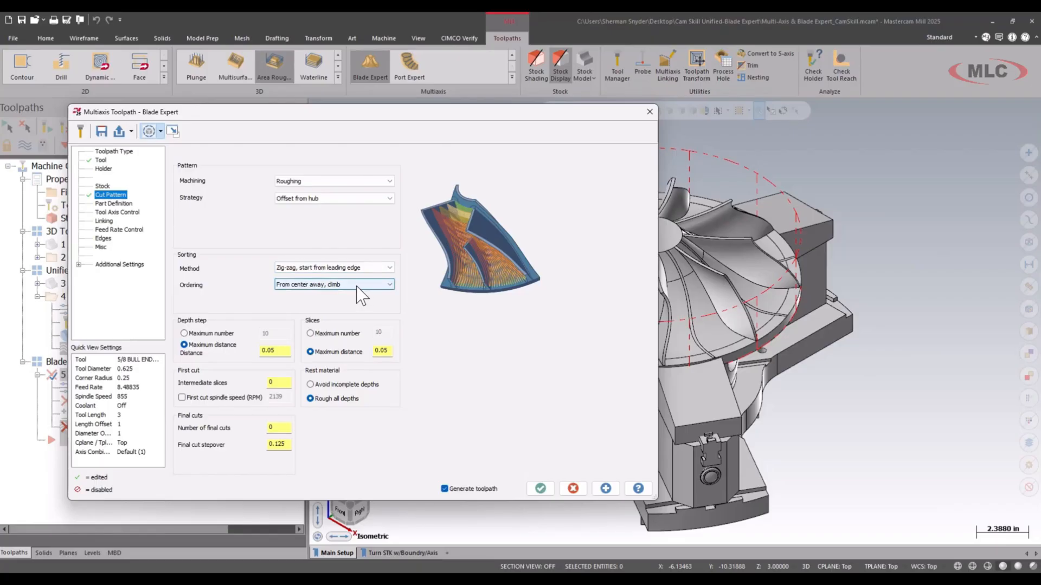
On Part Definition select the two blade surfaces and the six hub surfaces.
left_click(114, 203)
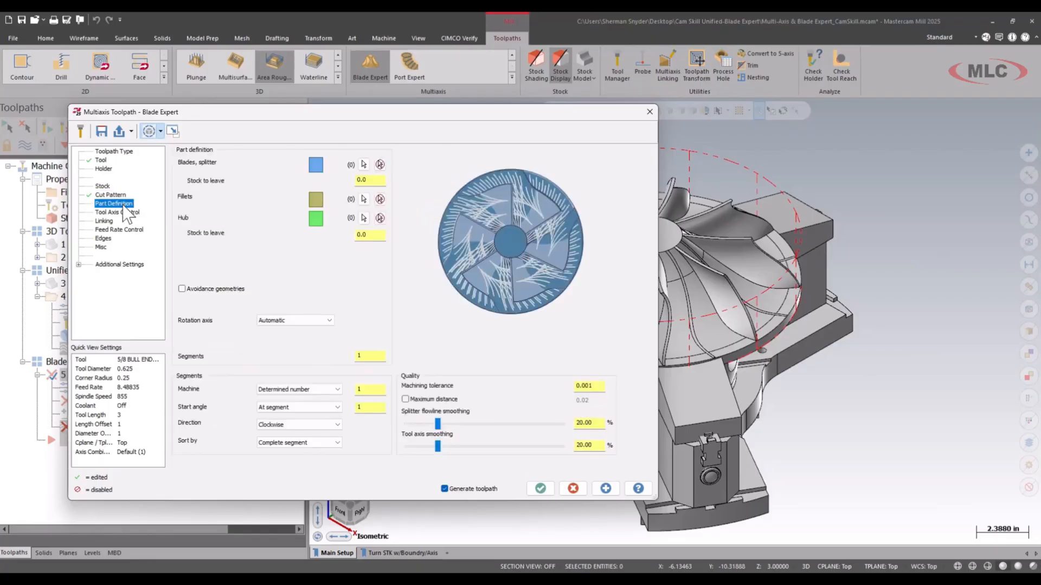
mouse_move(295, 156)
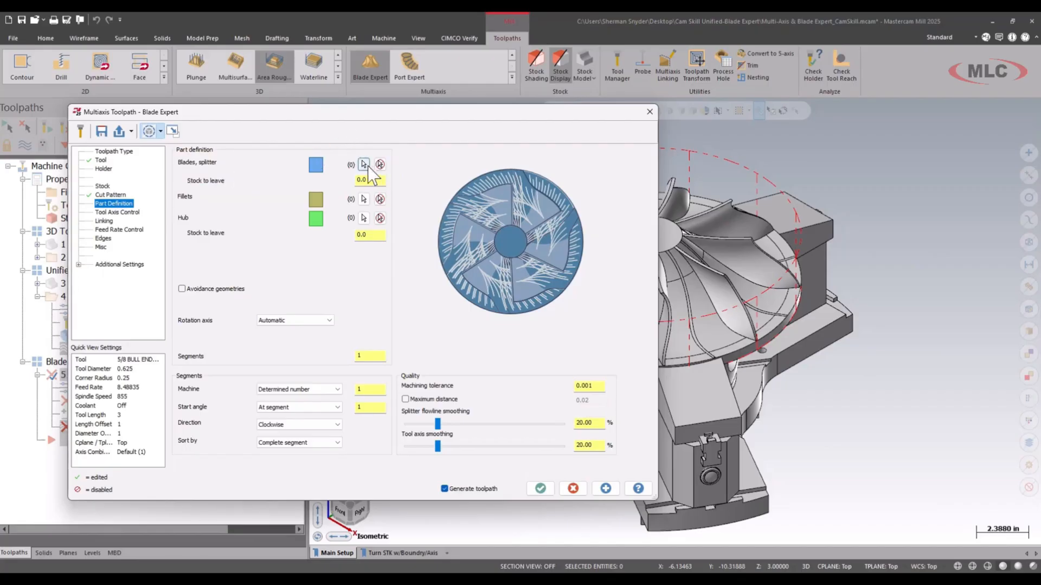
left_click(365, 165)
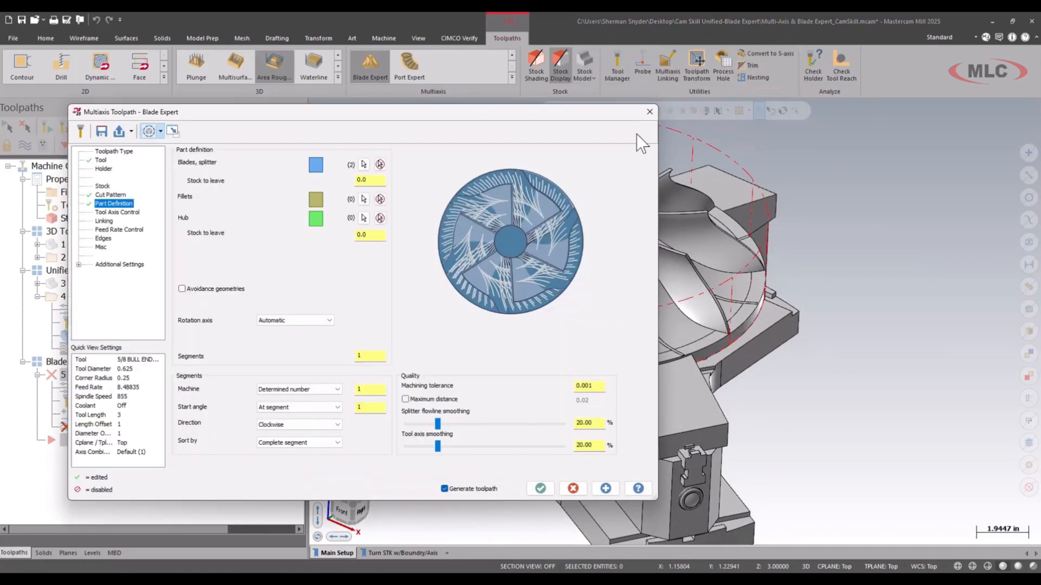
mouse_move(375, 150)
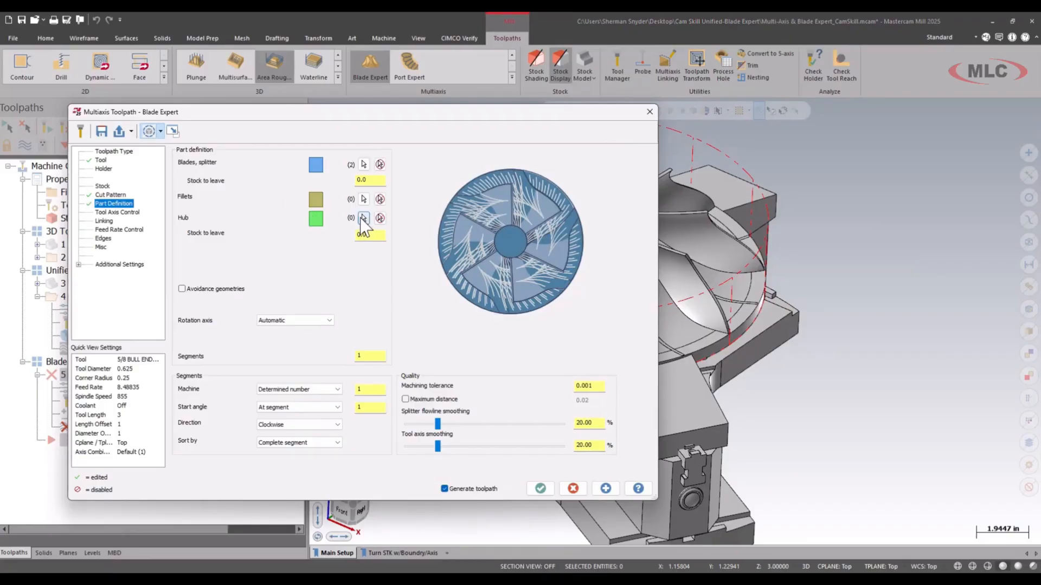
left_click(363, 218)
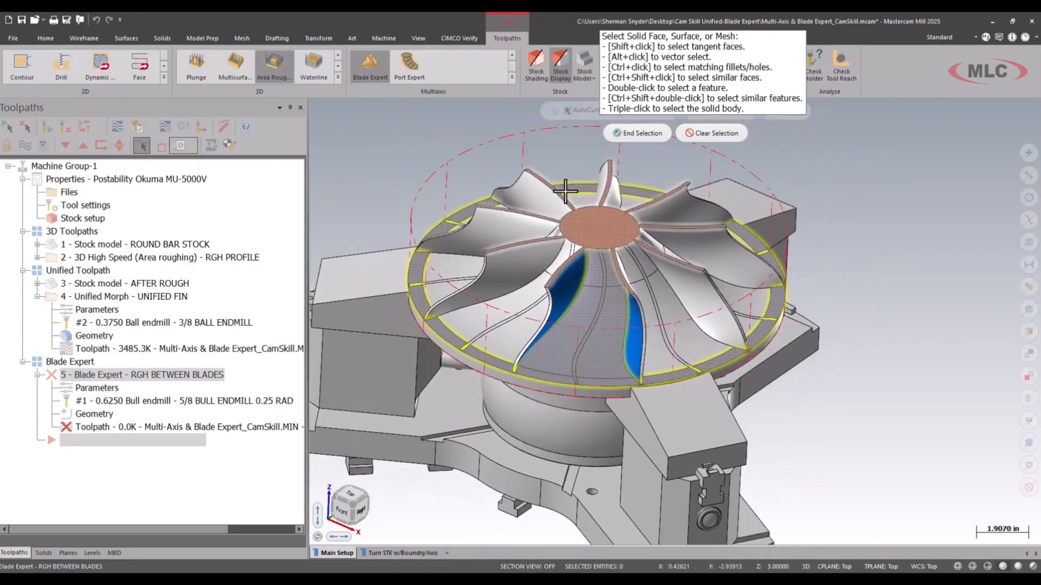
left_click(636, 132)
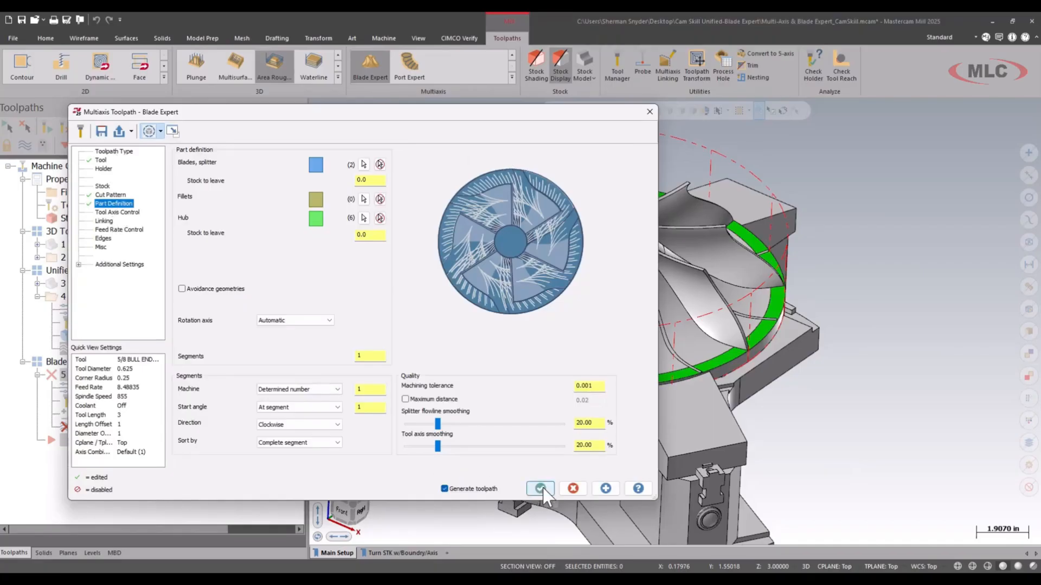
Generate the roughing toolpath in one blade gap, review it, and reopen the operation's parameters.
left_click(540, 487)
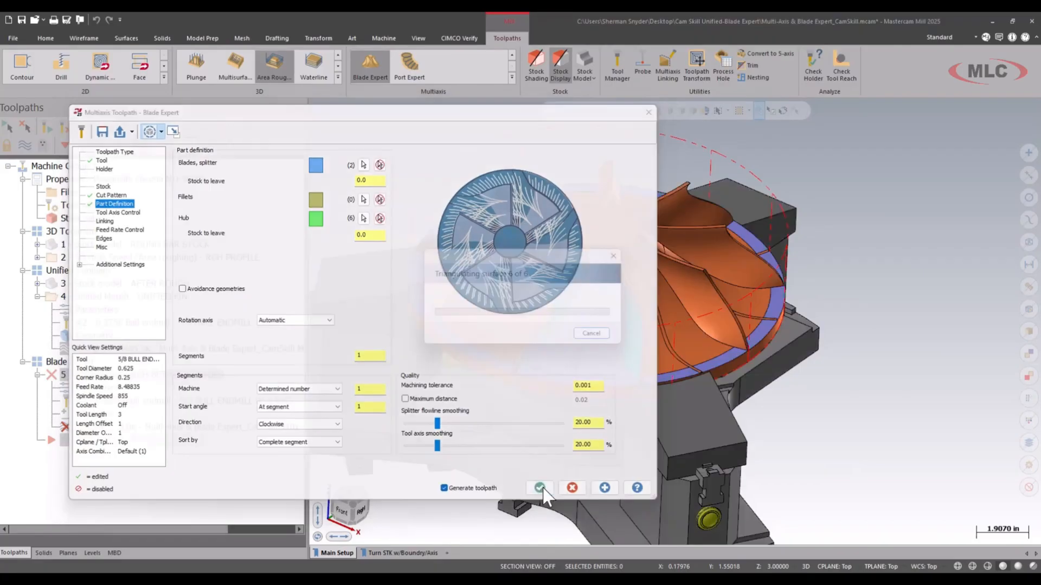
left_click(540, 488)
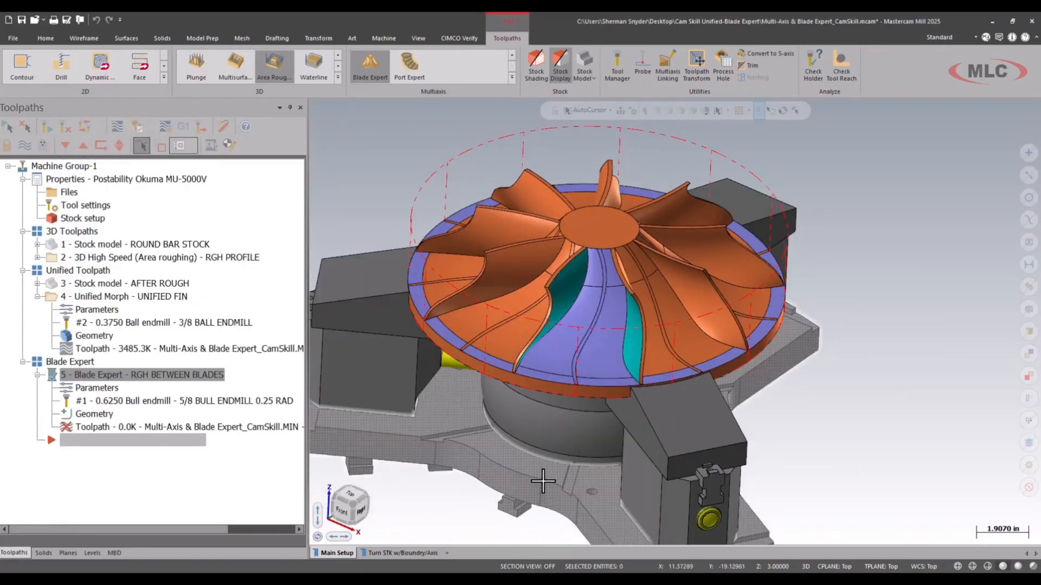
mouse_move(543, 475)
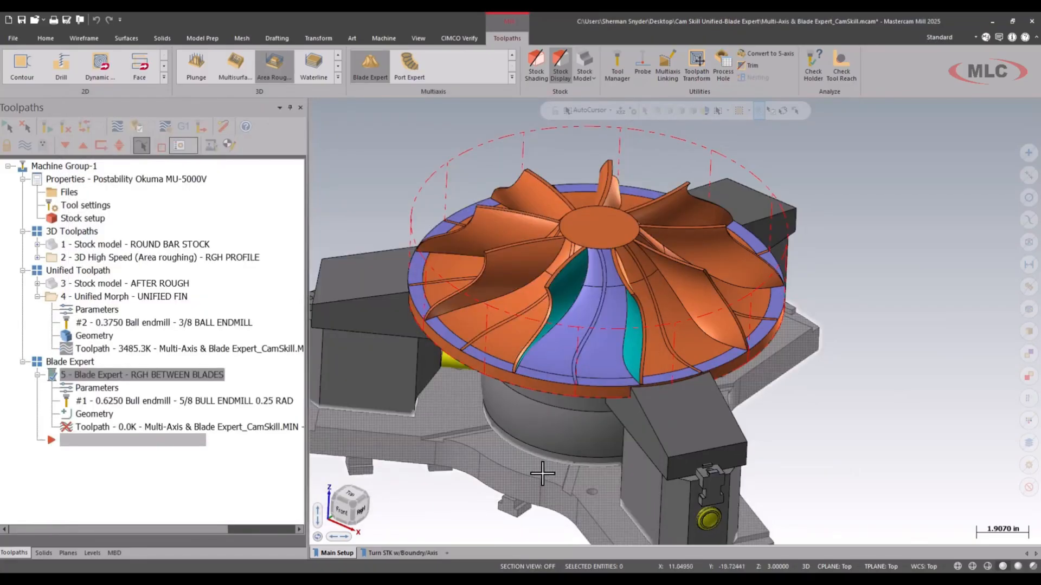
mouse_move(542, 469)
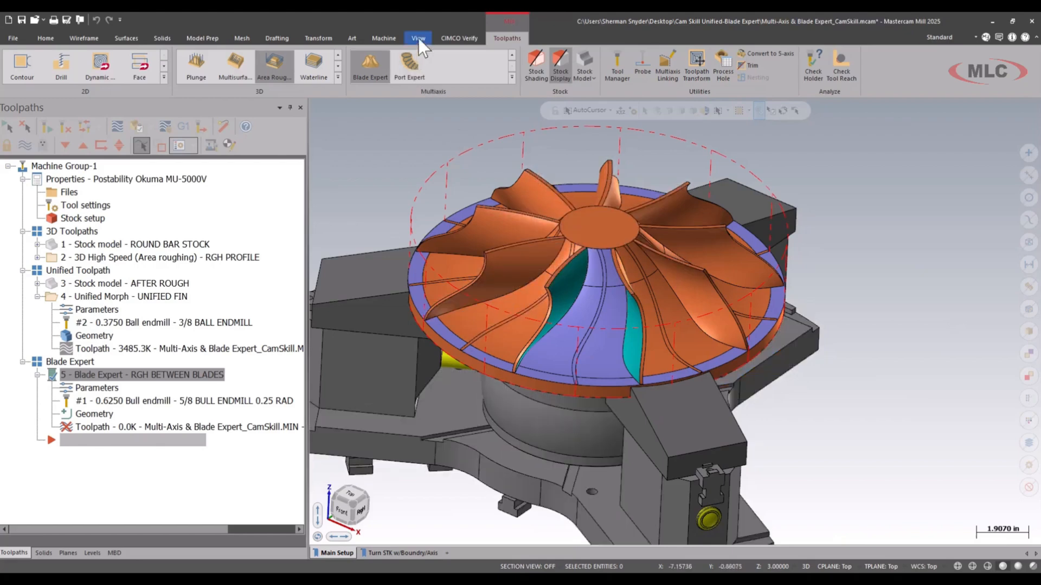
left_click(418, 38)
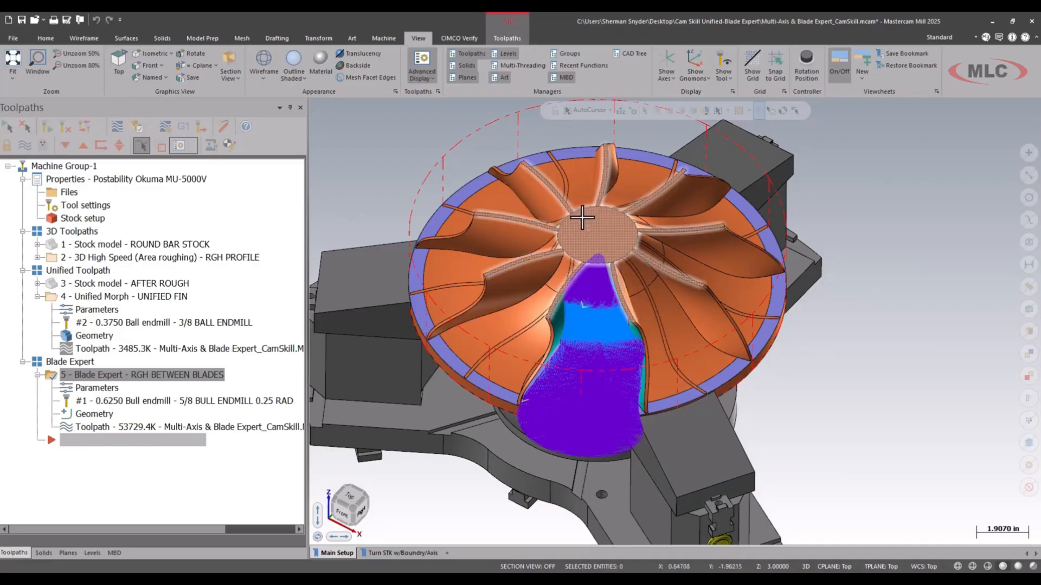
left_click(507, 38)
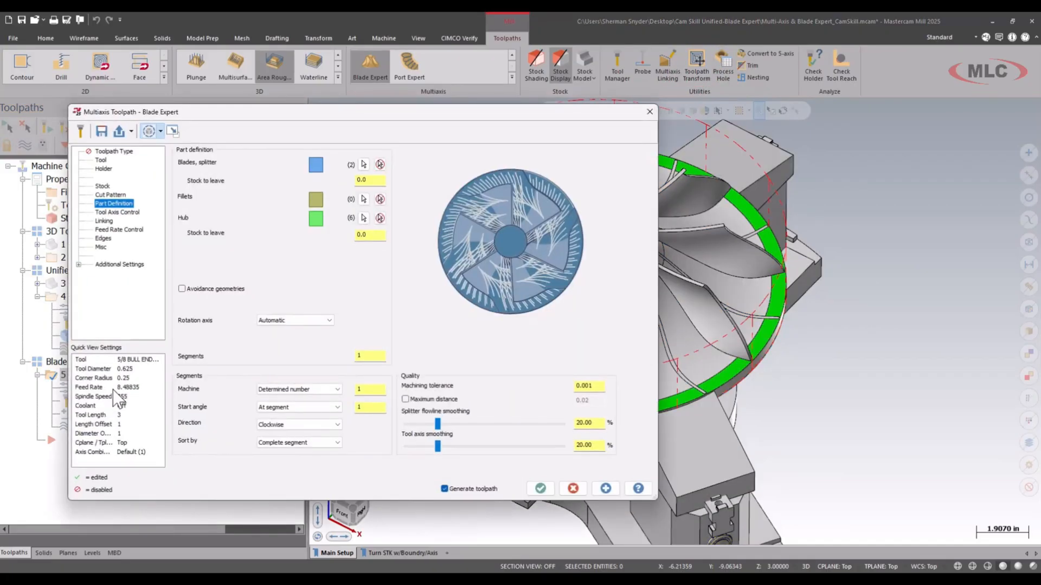
Set the number of segments to 9 on Part Definition and regenerate the roughing toolpath.
left_click(368, 355)
type("9")
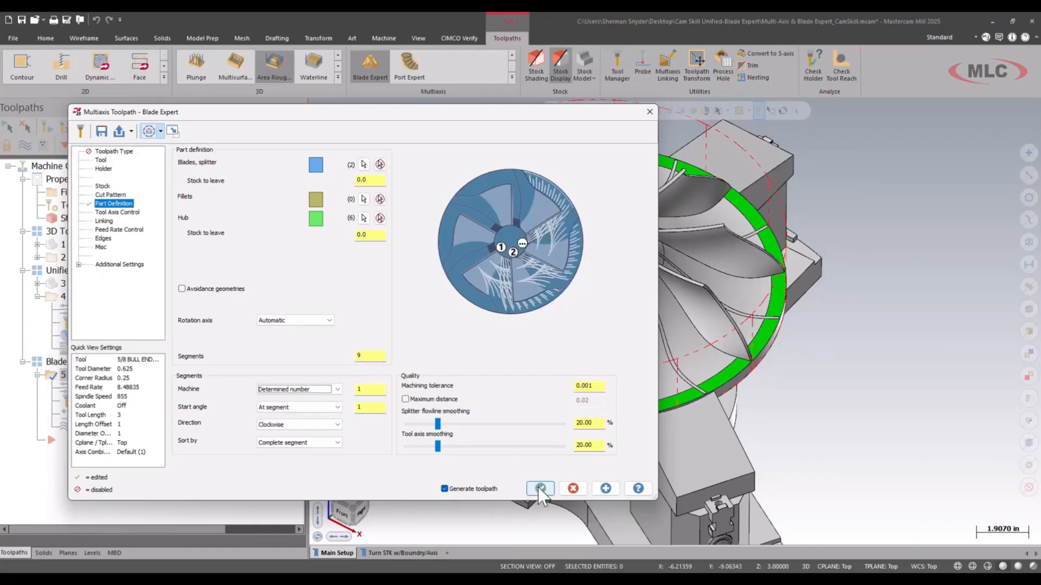
left_click(540, 489)
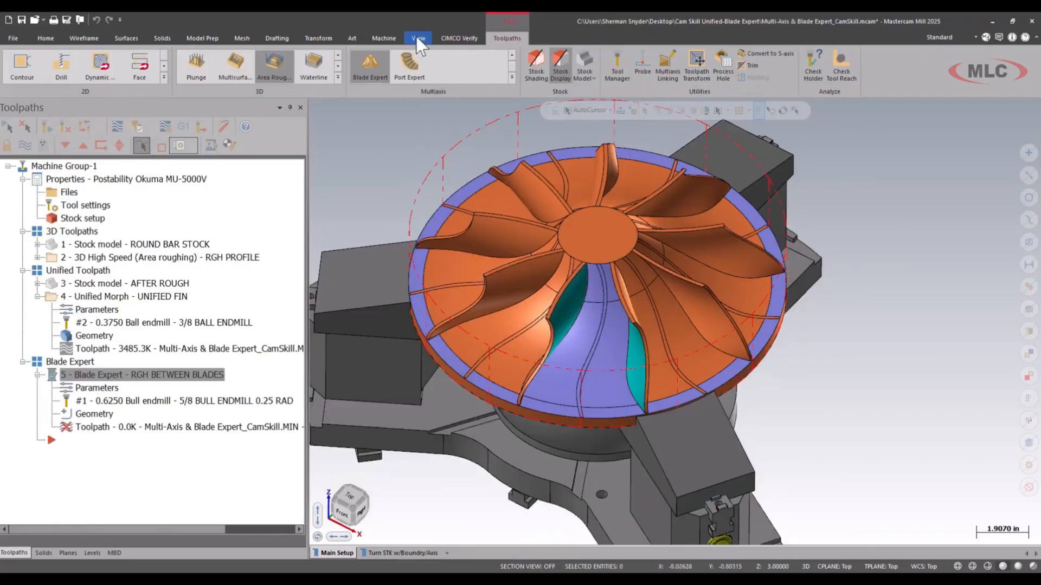
left_click(417, 38)
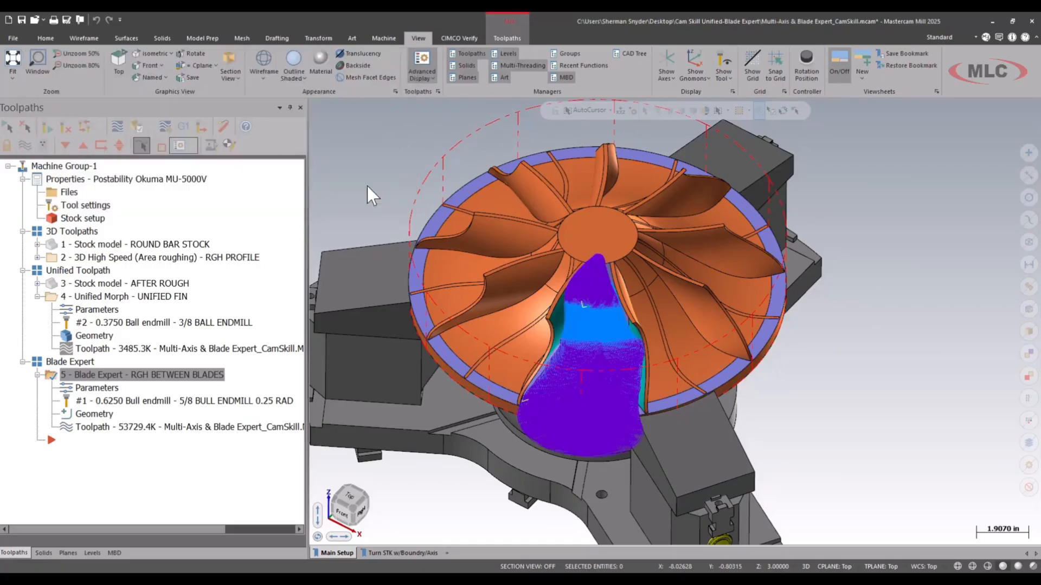
mouse_move(140, 394)
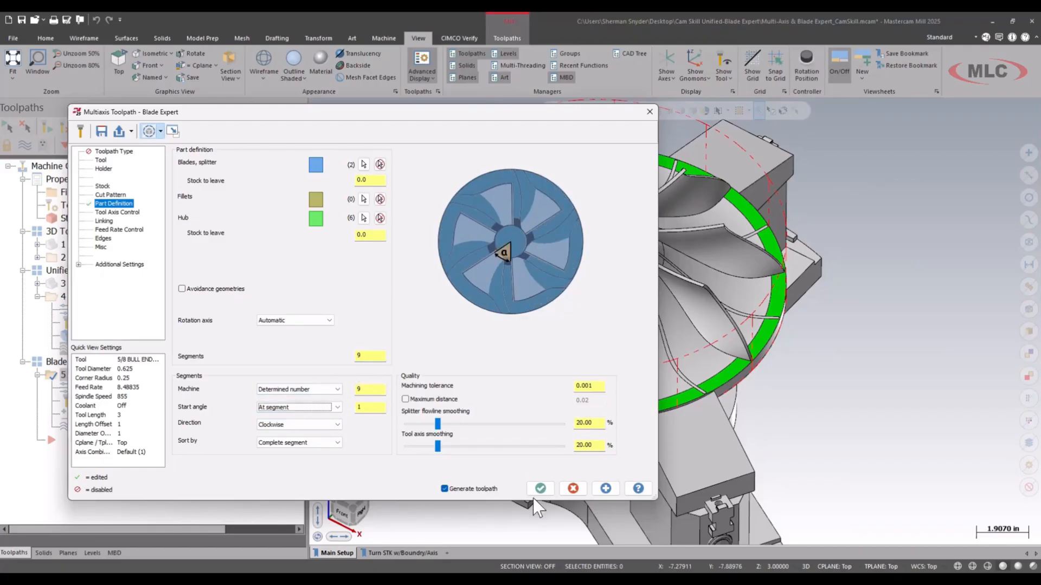
Regenerate the roughing toolpath so it machines all nine channels of the impeller.
left_click(540, 489)
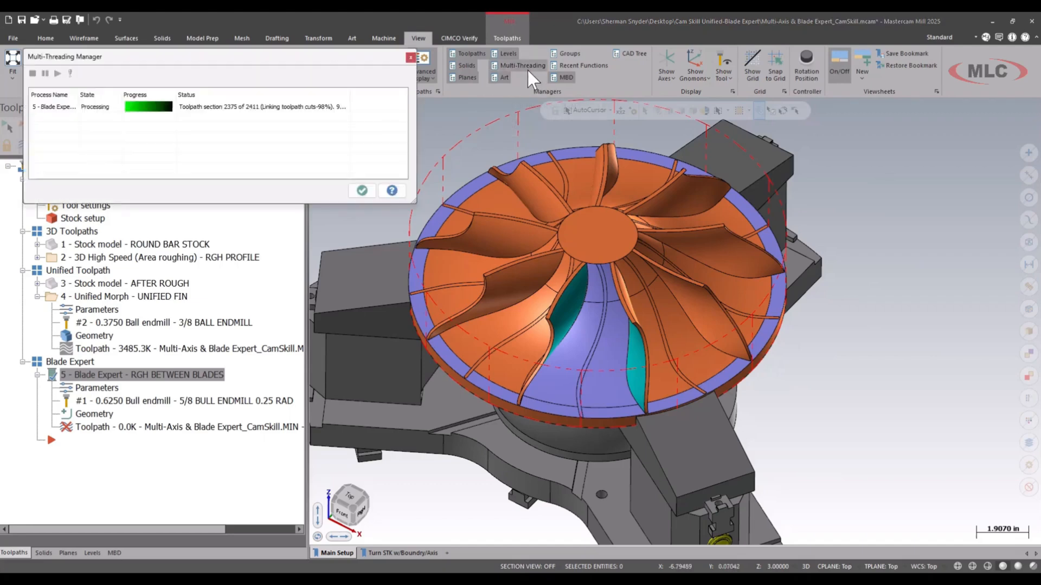
mouse_move(303, 155)
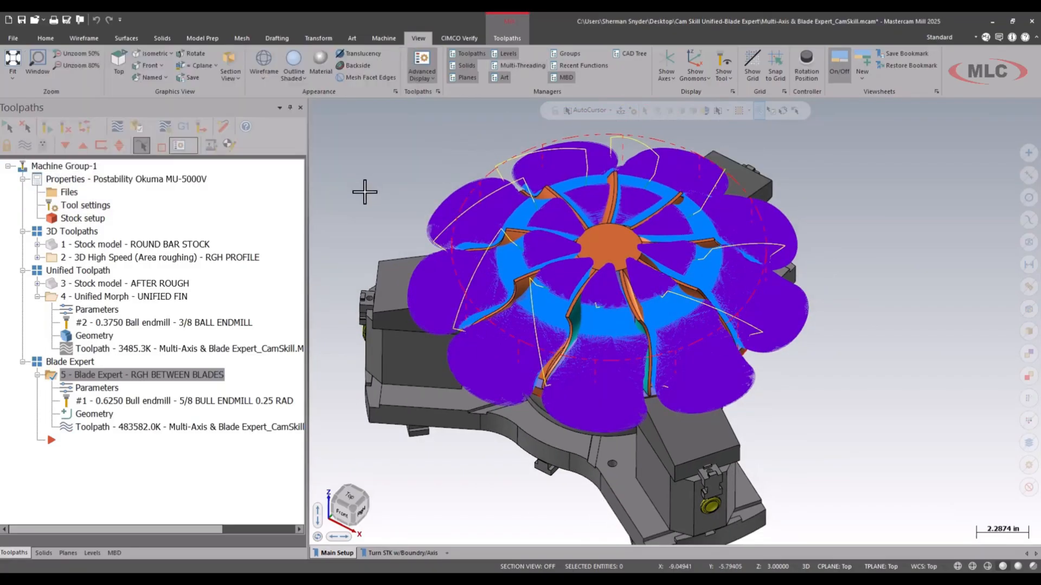
Collapse the tree branches, copy operation 5 after itself as operation 6 and expand the copy.
left_click(39, 297)
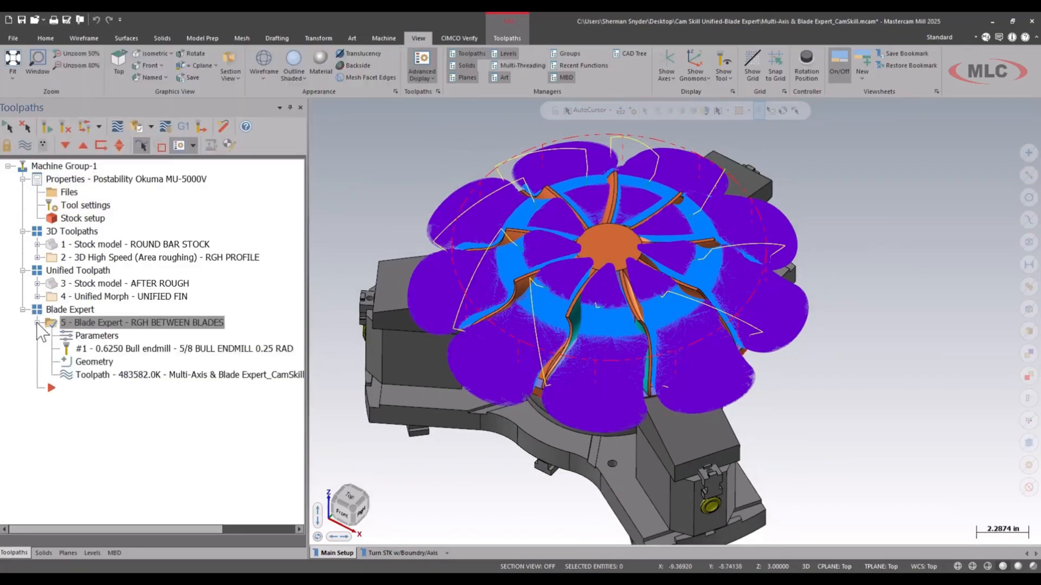
left_click(45, 322)
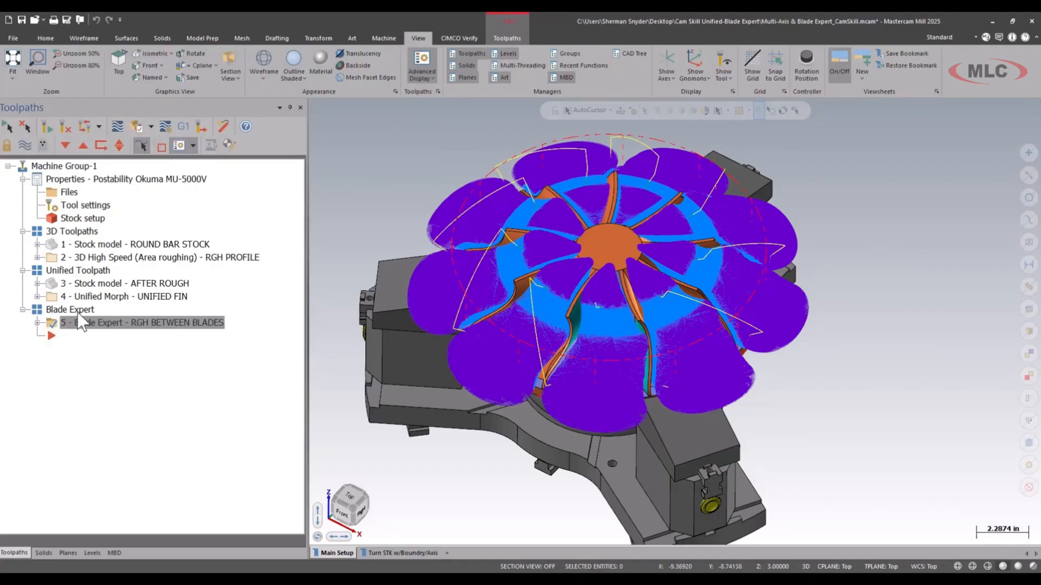
mouse_move(176, 335)
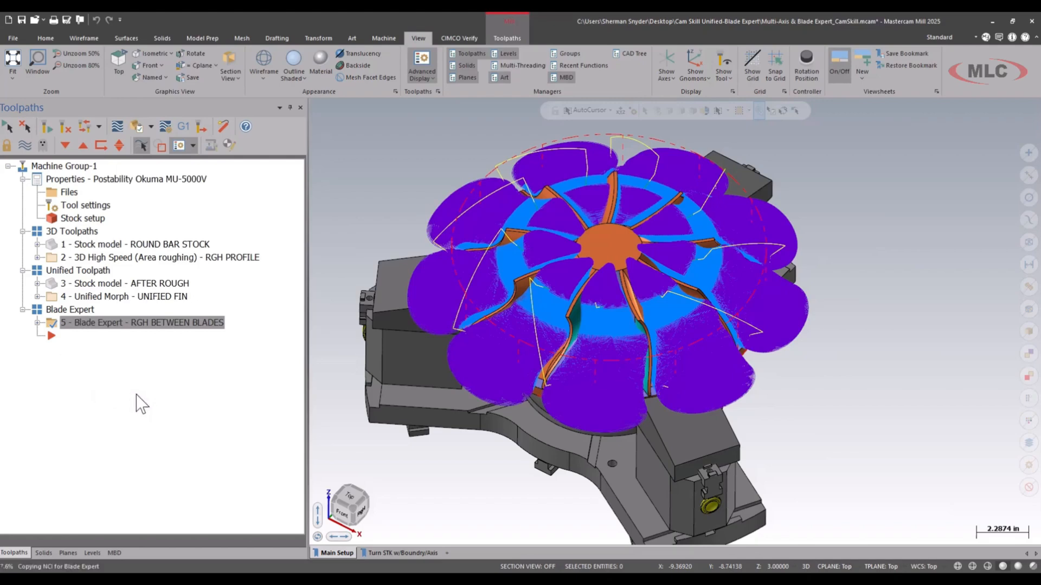
mouse_move(152, 389)
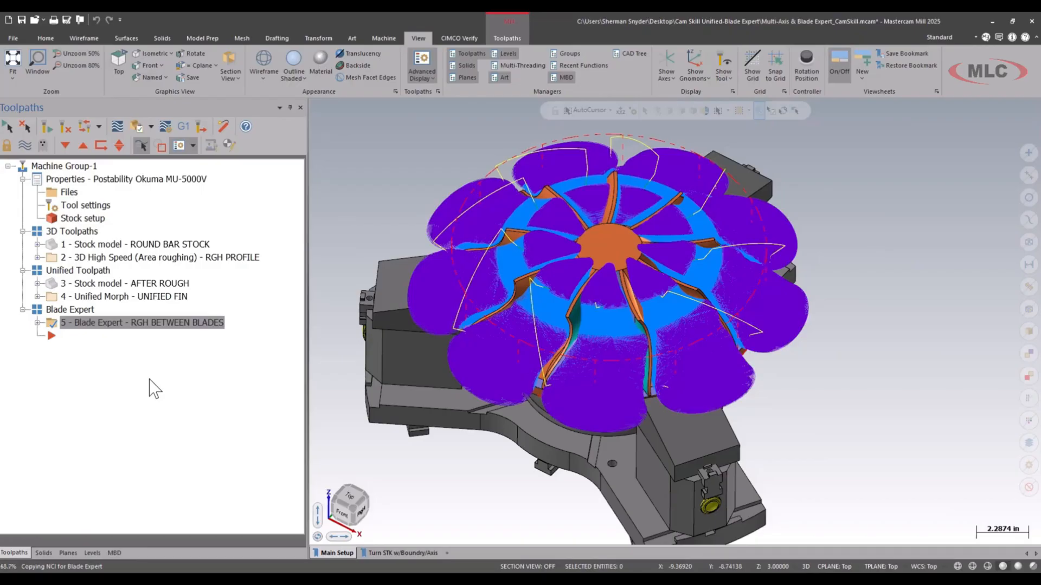
mouse_move(176, 365)
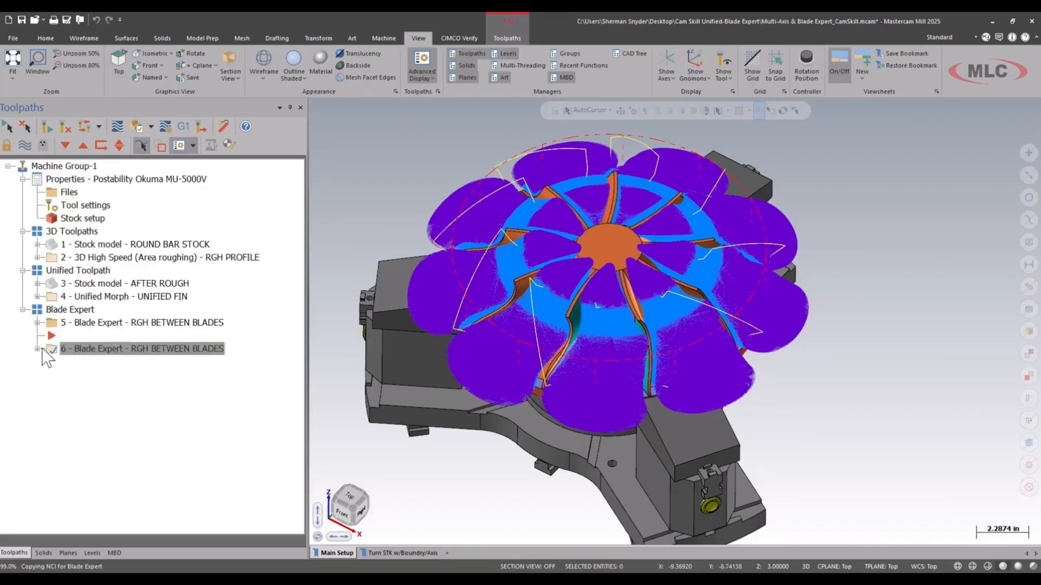
left_click(37, 348)
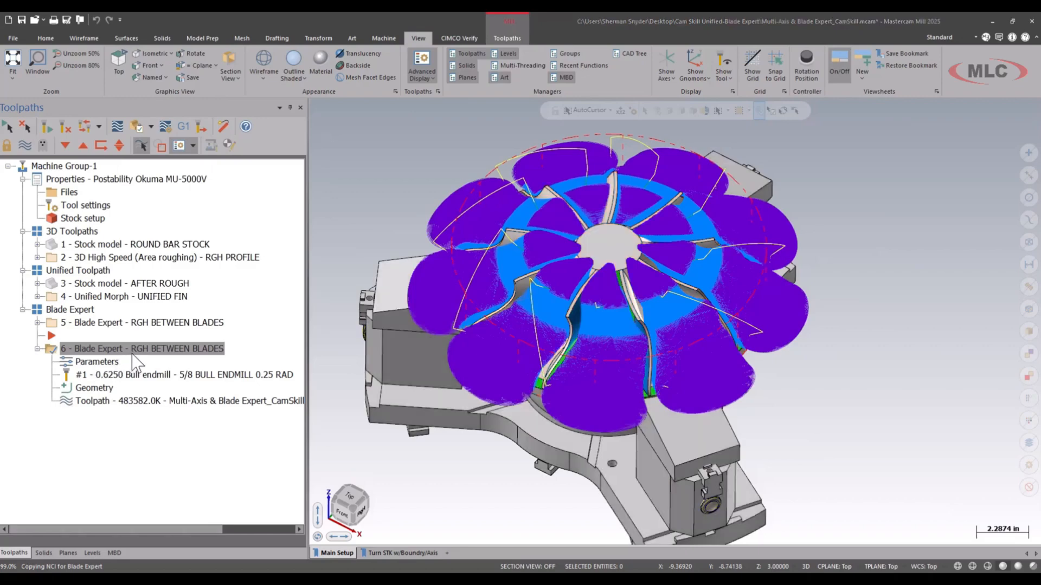
Switch operation 6's cut pattern machining type to Hub finishing.
double_click(97, 361)
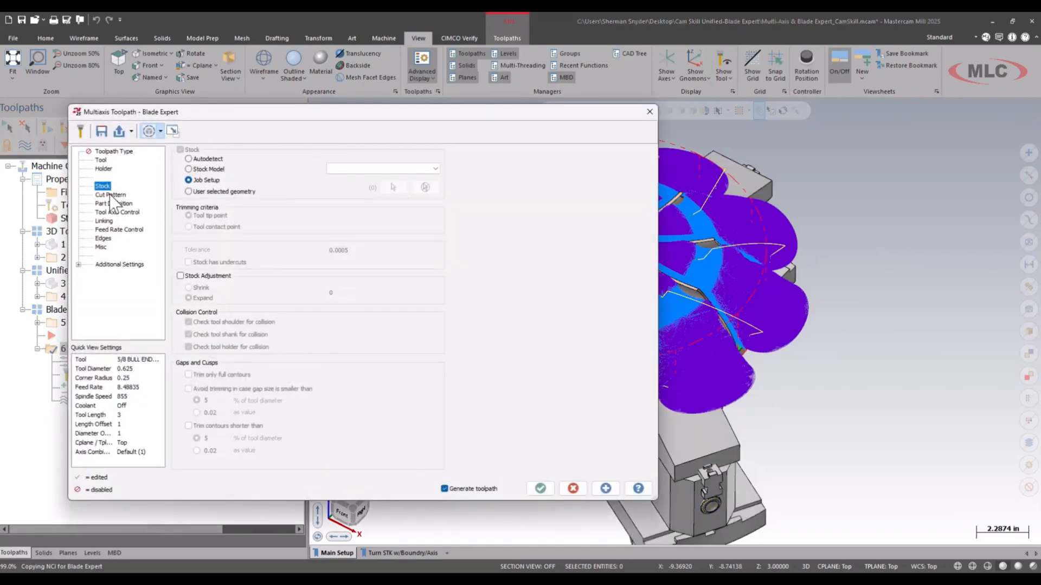
left_click(111, 194)
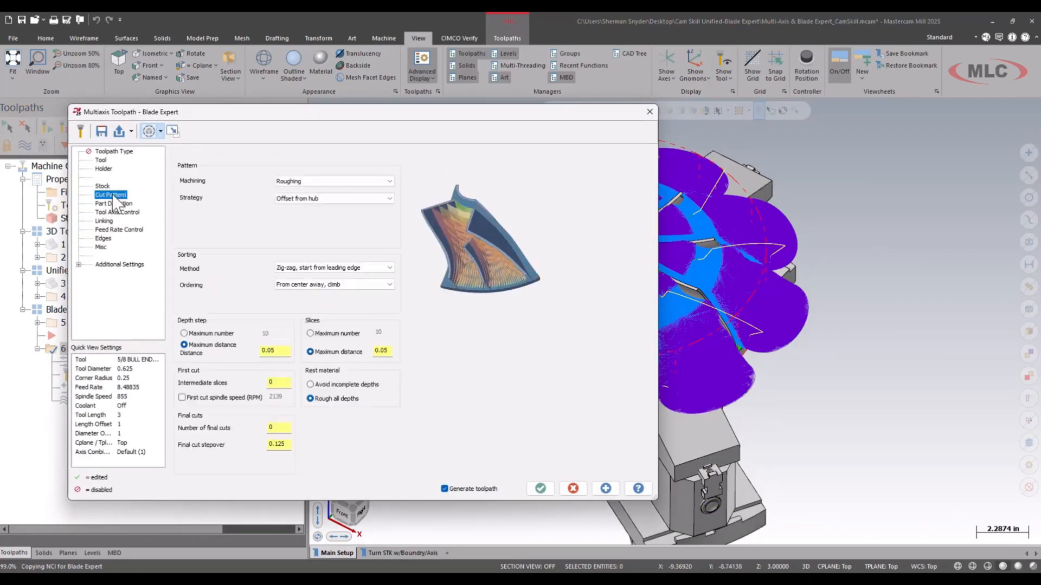
left_click(390, 181)
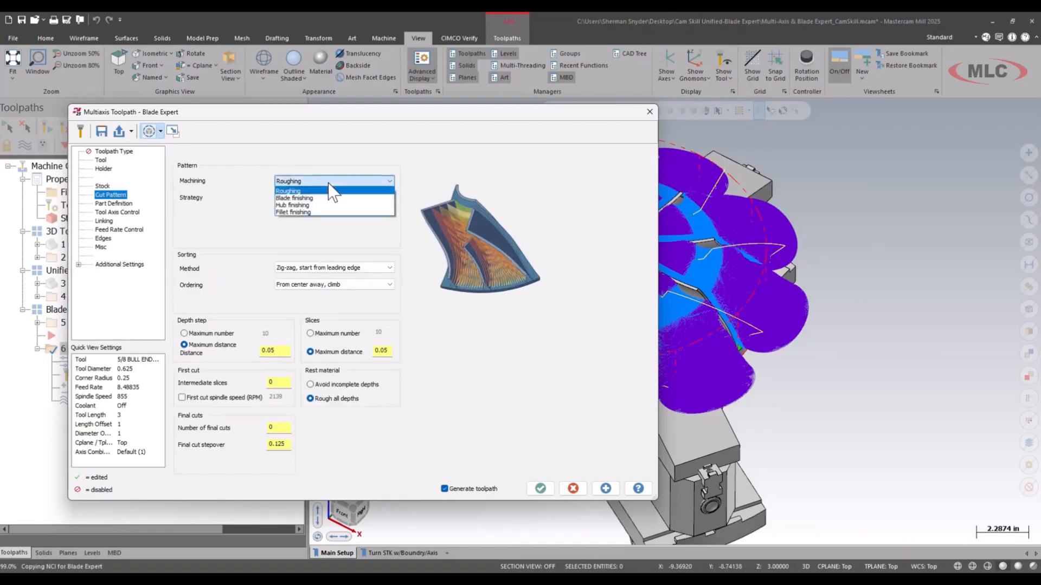
left_click(292, 205)
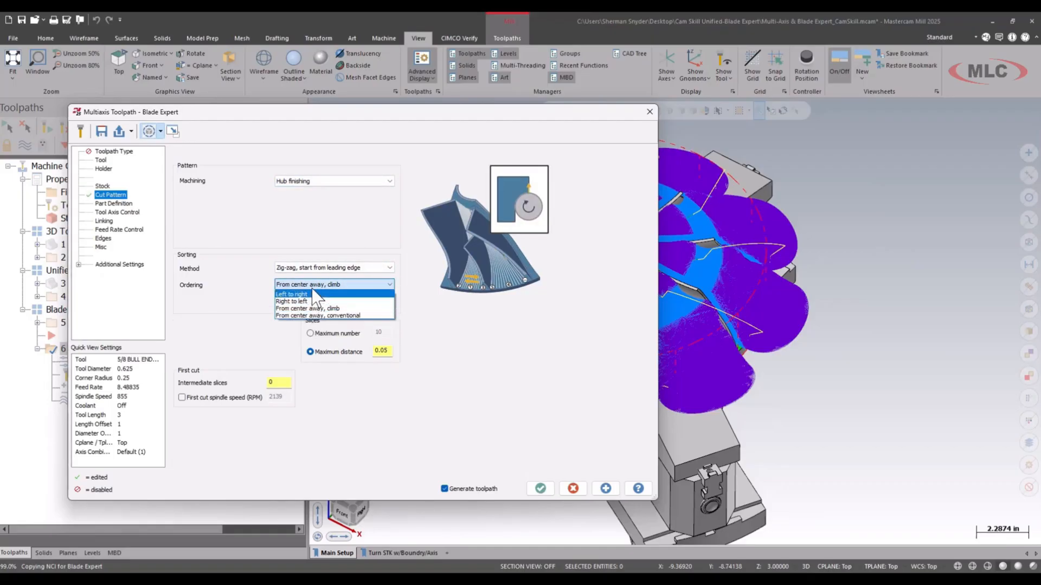
mouse_move(334, 308)
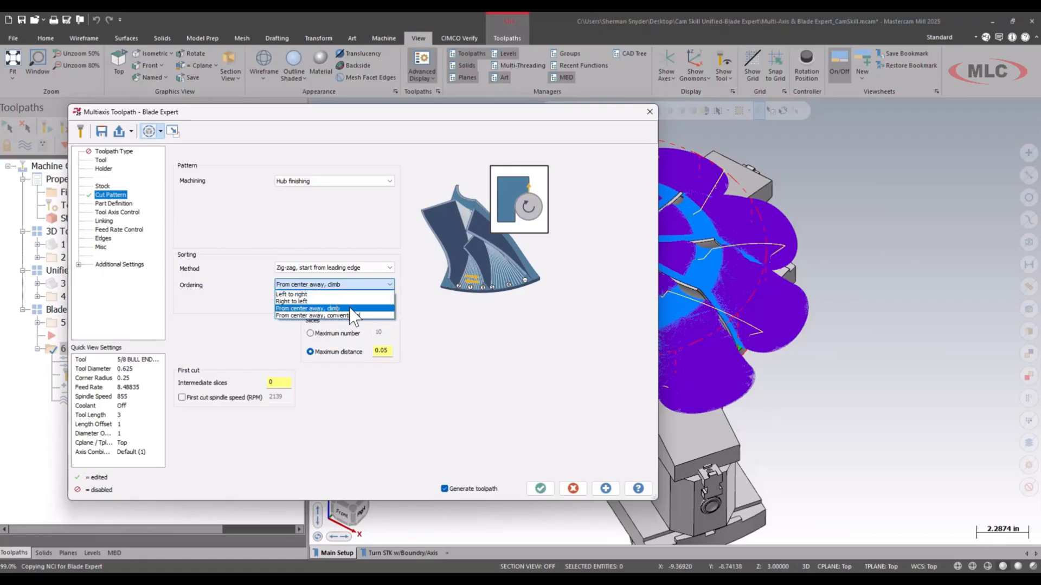
Try conventional ordering, then settle on From center away, climb.
left_click(306, 308)
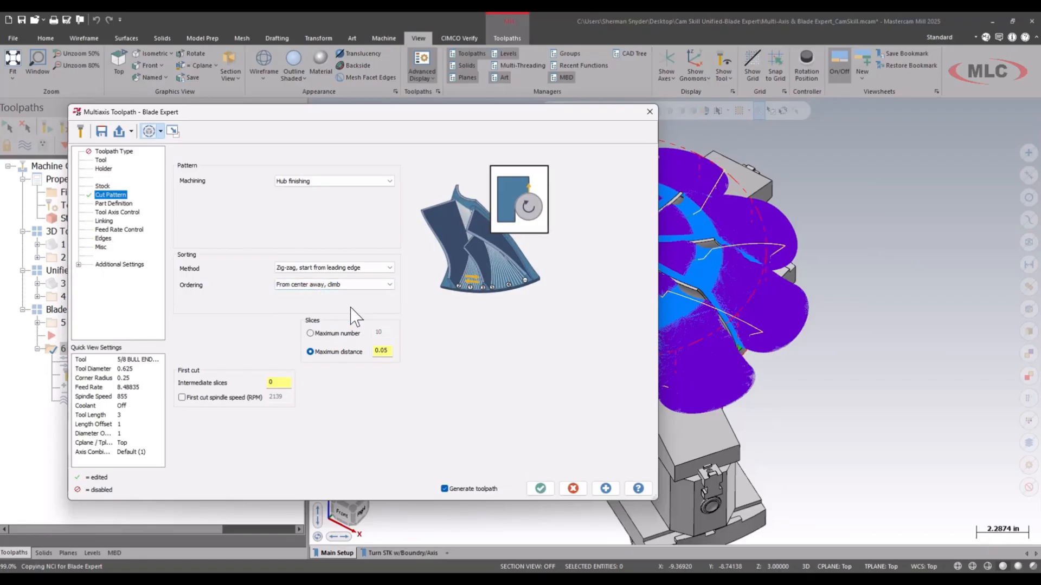
mouse_move(354, 303)
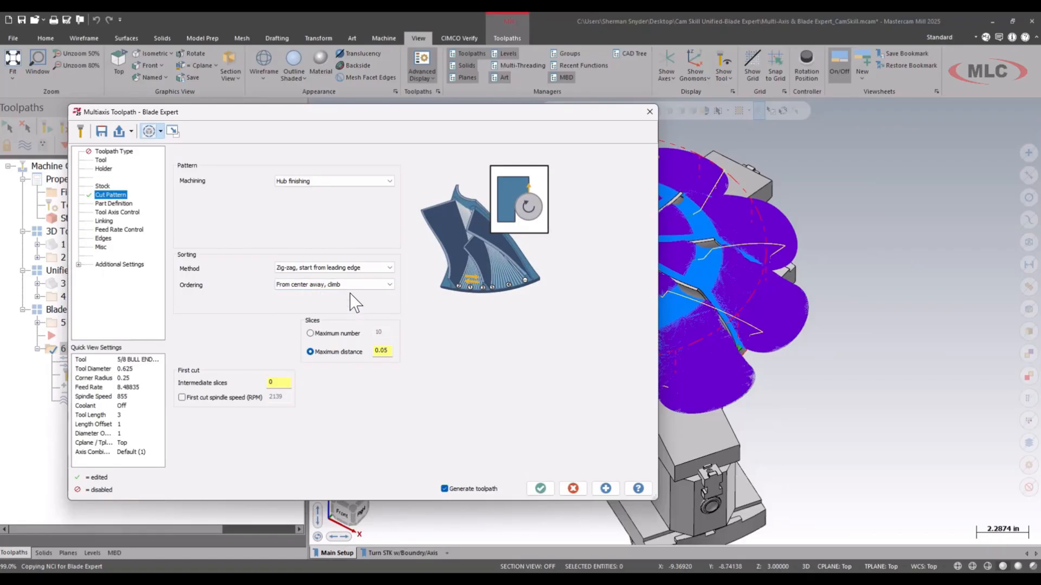
left_click(333, 285)
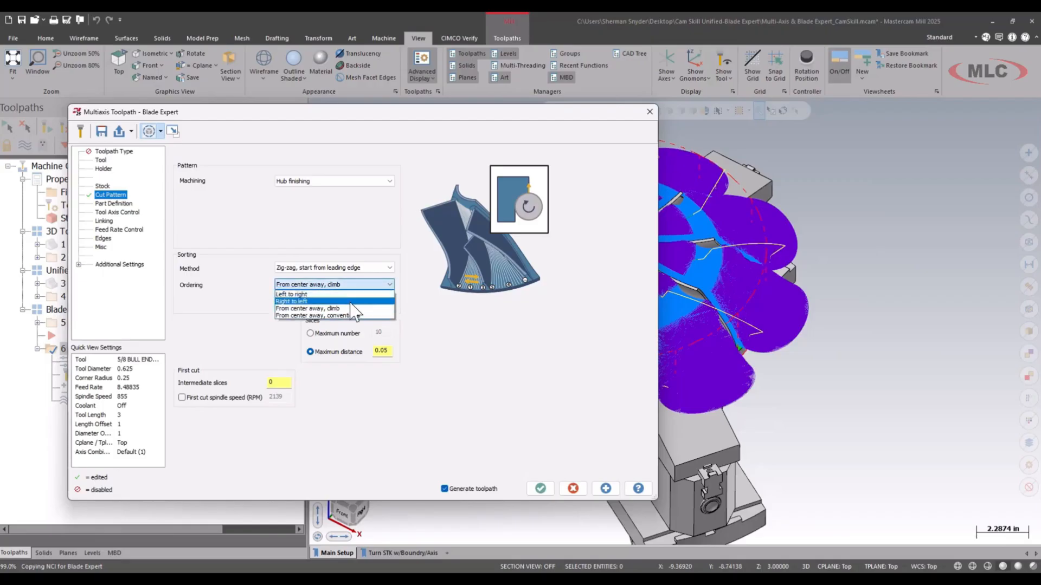
left_click(332, 316)
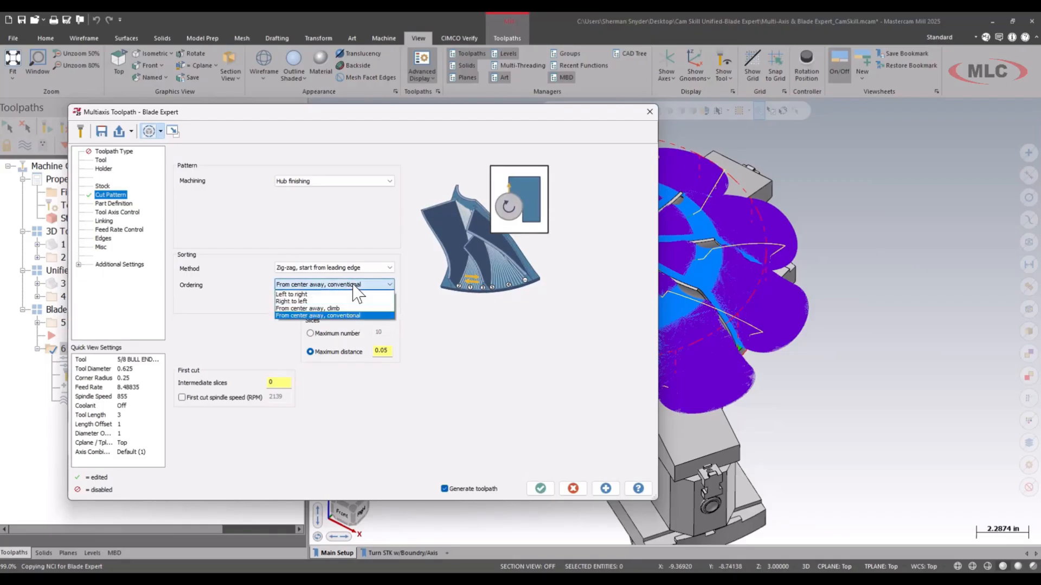
left_click(305, 308)
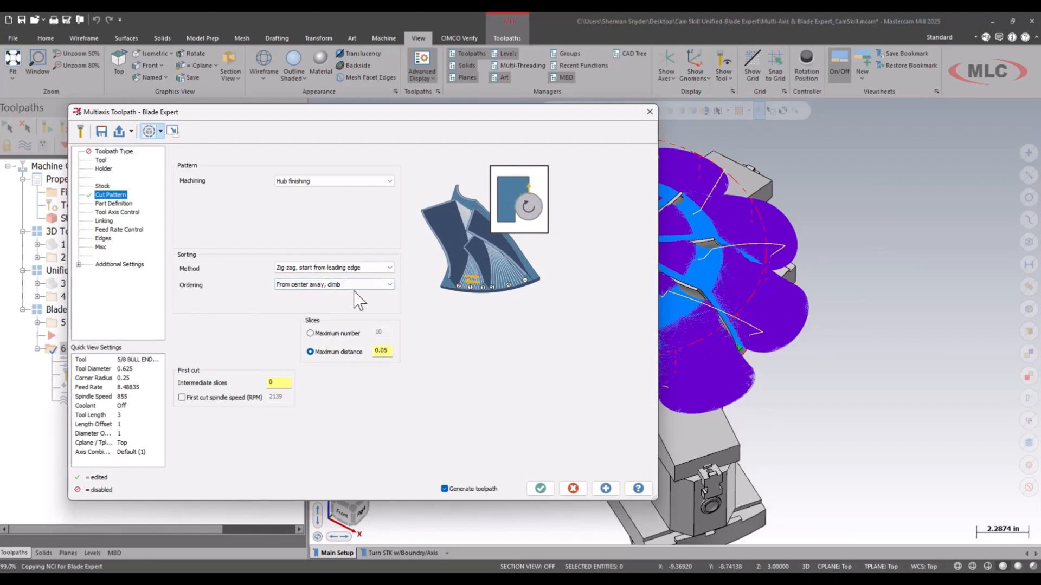
mouse_move(374, 307)
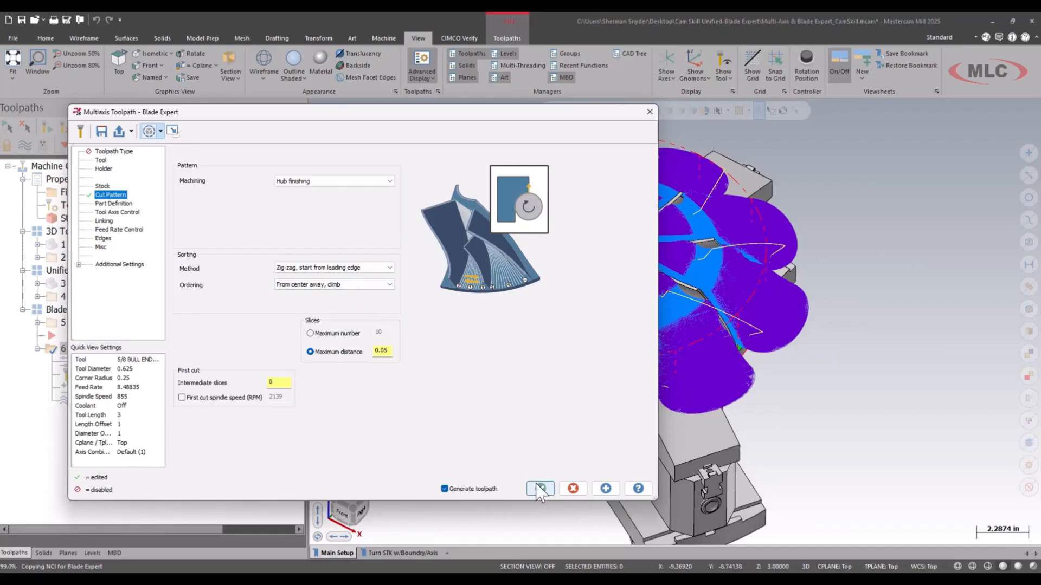
Regenerate operation 6 as hub finishing and collapse its details in the operations list.
left_click(540, 489)
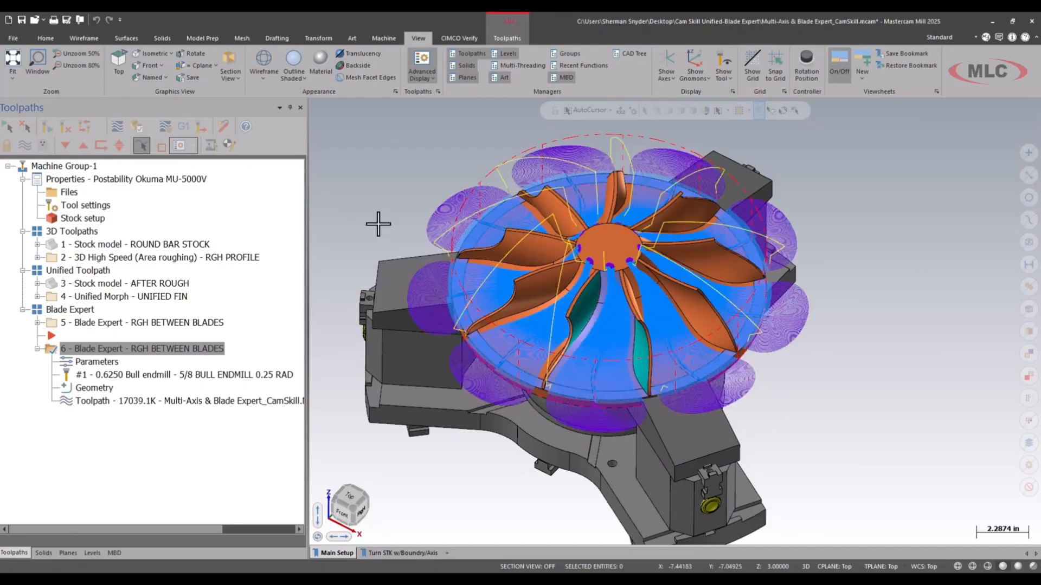
mouse_move(600, 435)
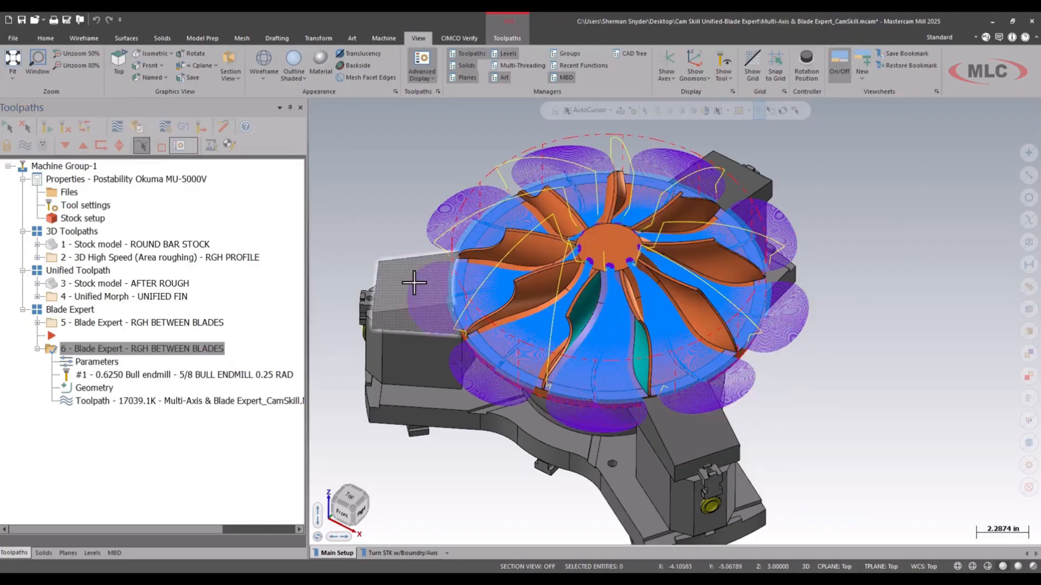
left_click(38, 348)
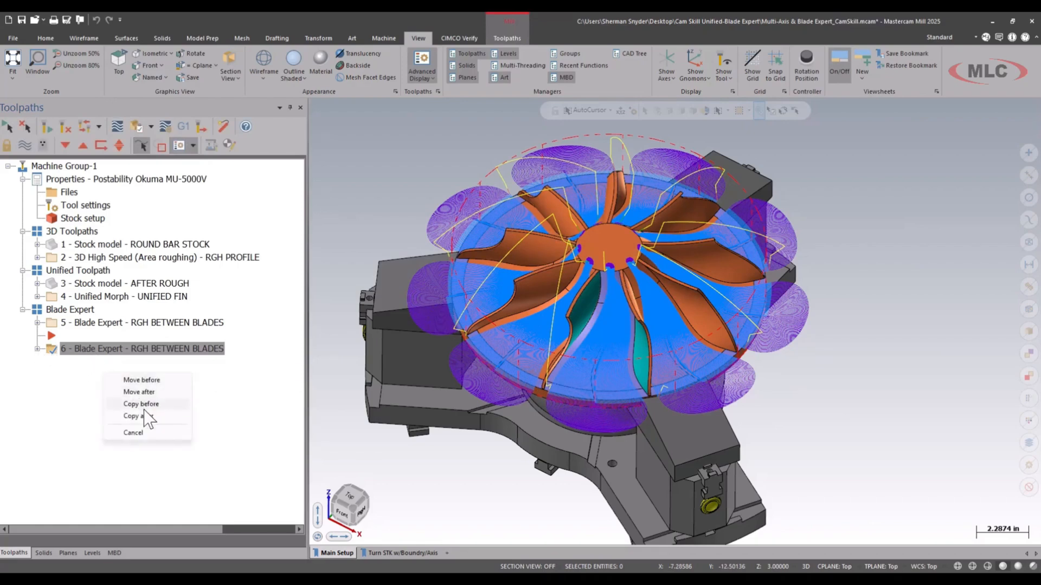
Copy operation 6 after itself as operation 7 and rename operation 6 to FIN HUB.
left_click(133, 417)
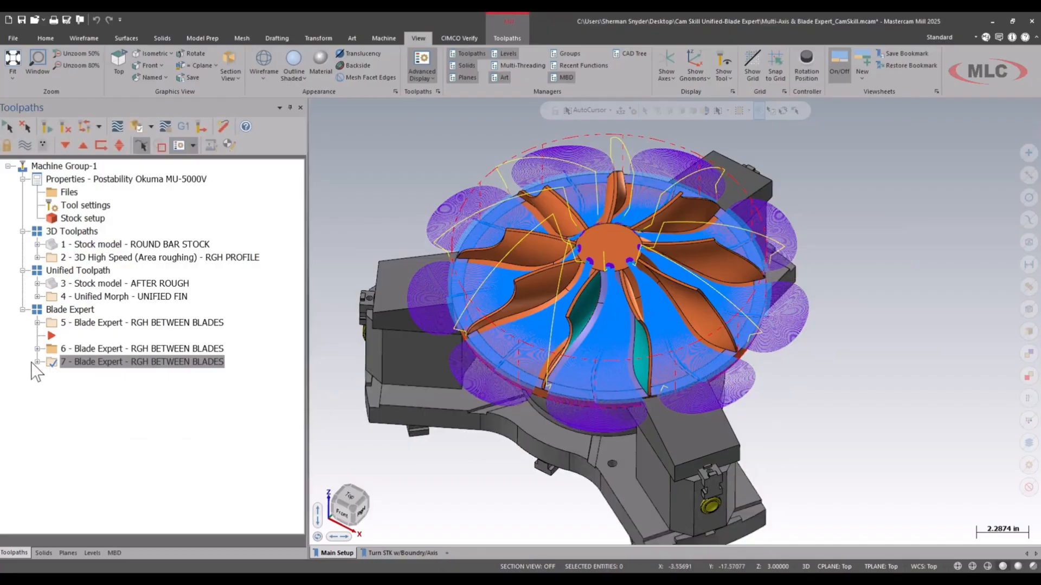
left_click(38, 348)
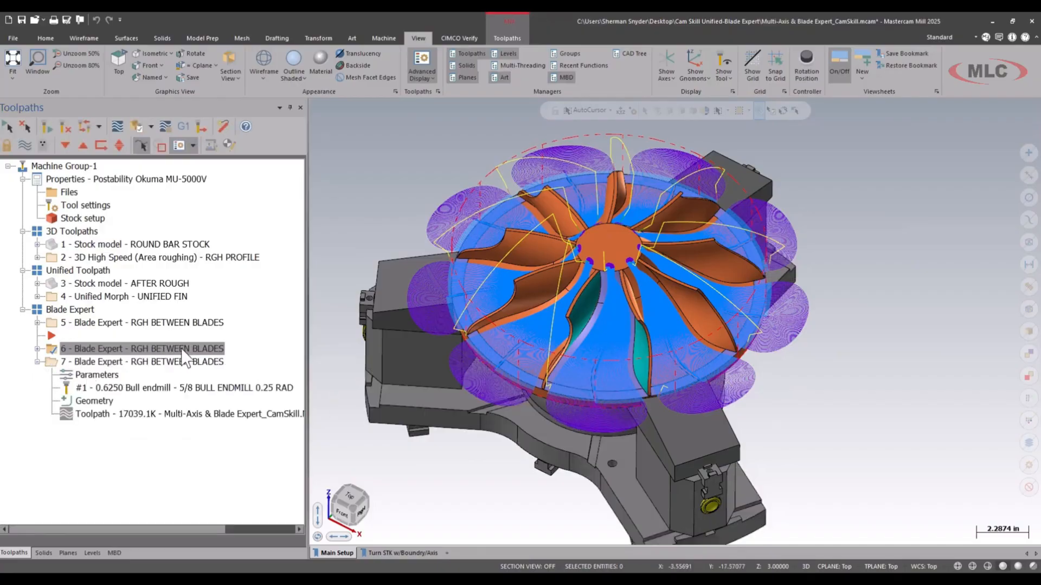
double_click(132, 348)
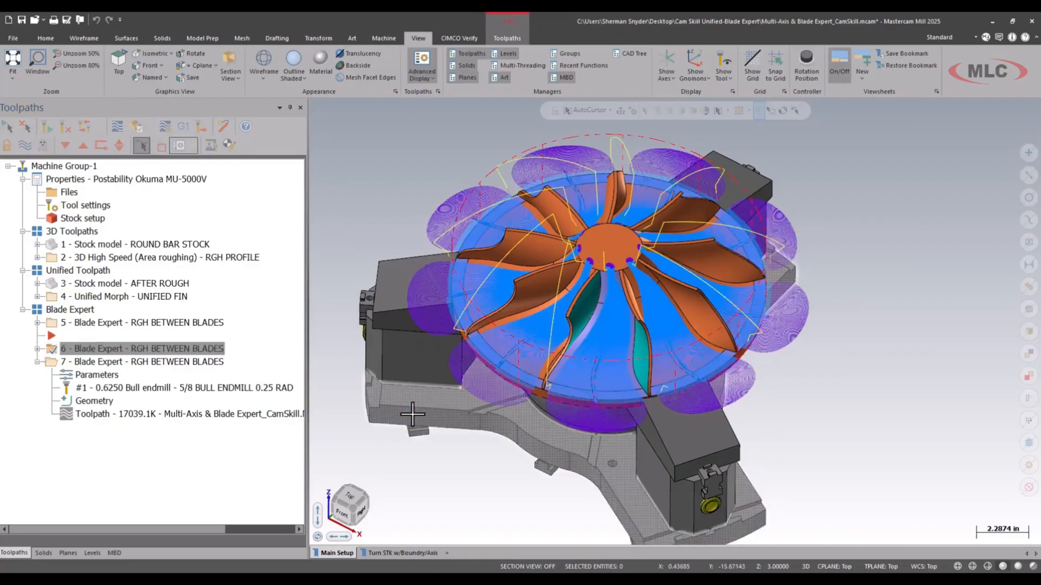
double_click(142, 348)
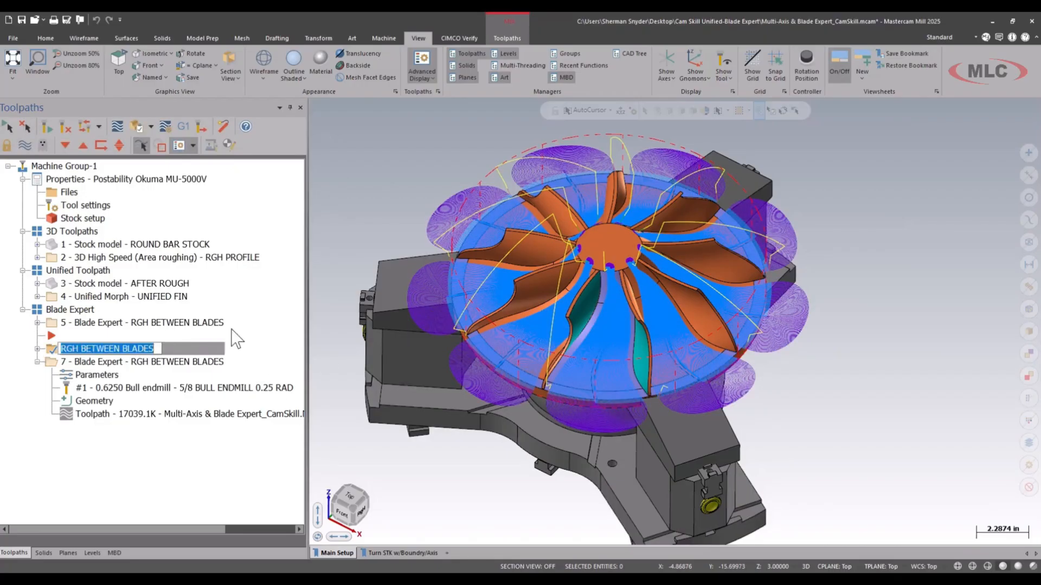
type("FIN HUB")
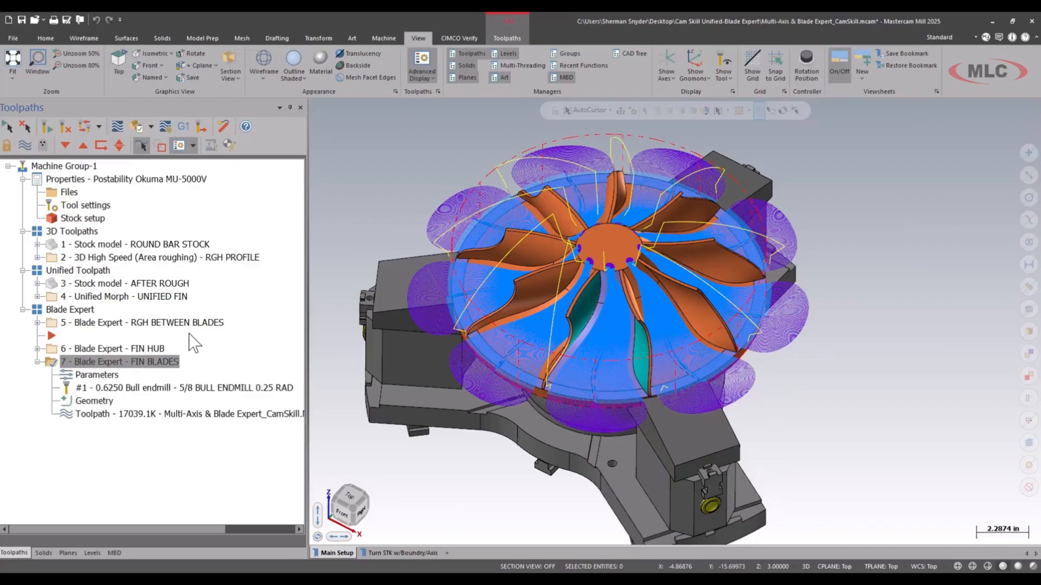
mouse_move(97, 388)
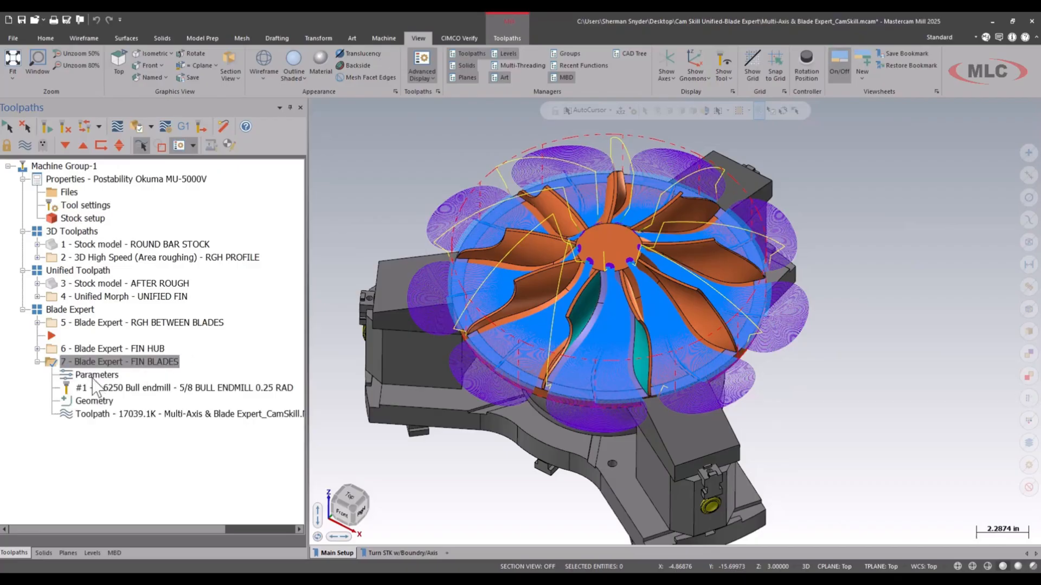
In operation 7's Cut Pattern page, set machining to Blade finishing with a Pocket contour.
double_click(96, 374)
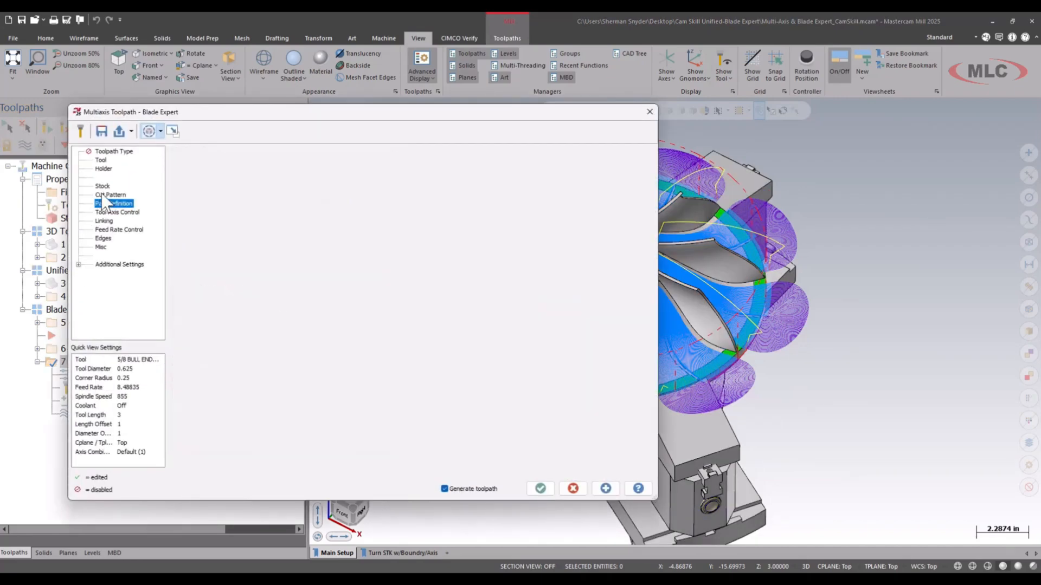
left_click(111, 194)
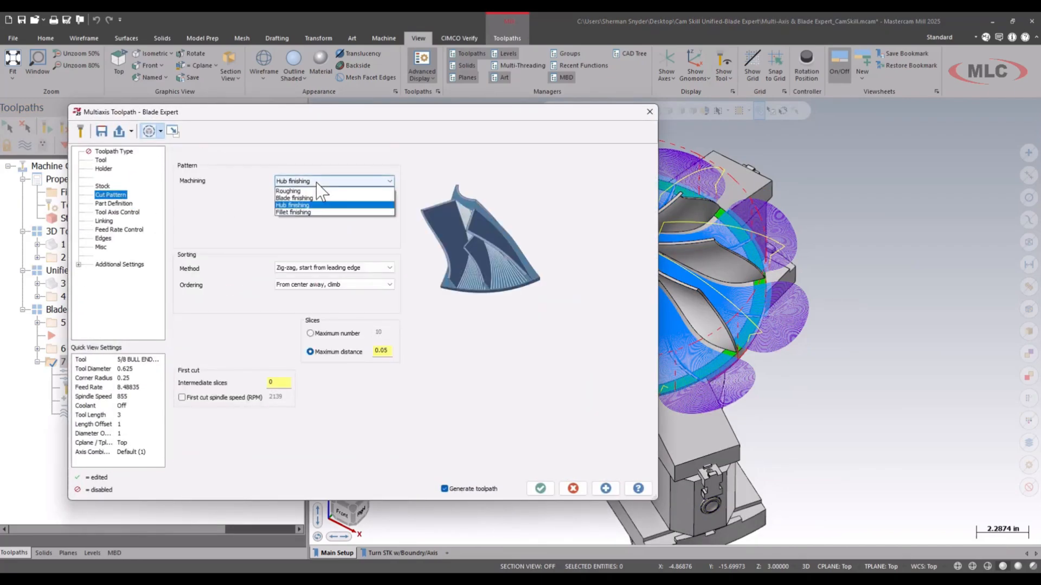
left_click(293, 197)
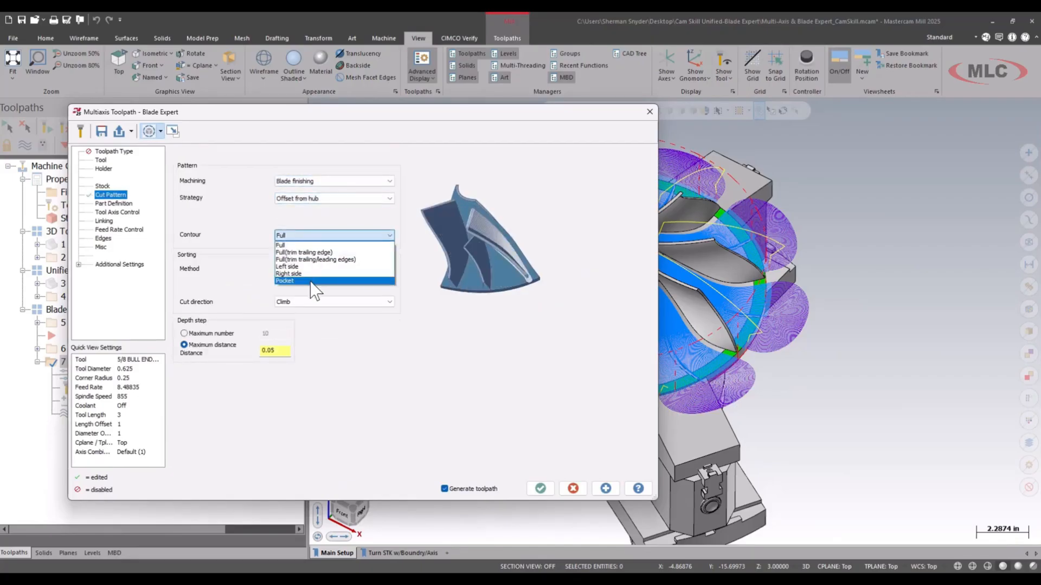
left_click(284, 280)
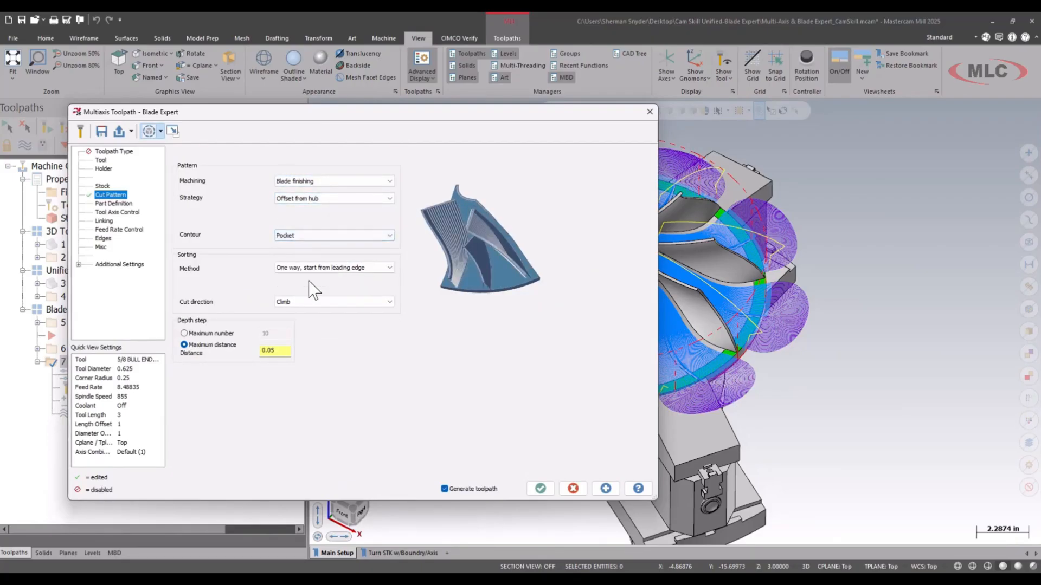
mouse_move(388, 285)
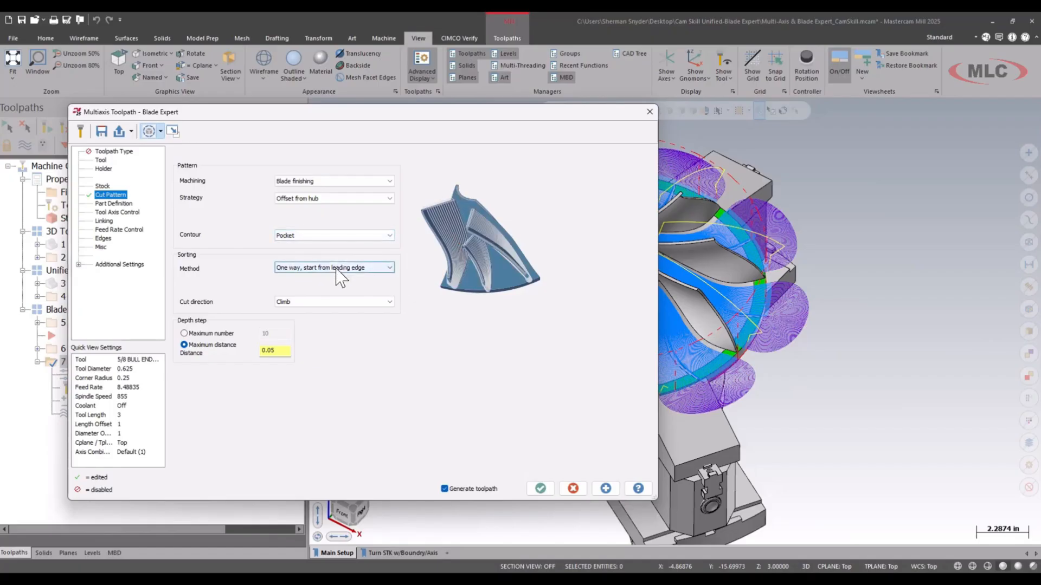
Keep the cut method as One way starting from the leading edge.
left_click(389, 268)
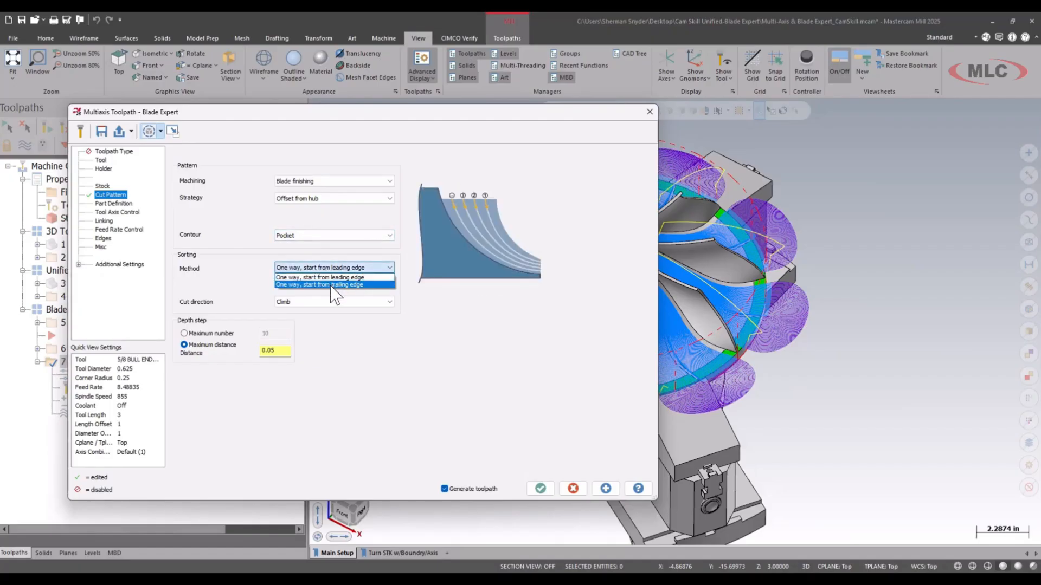
left_click(318, 276)
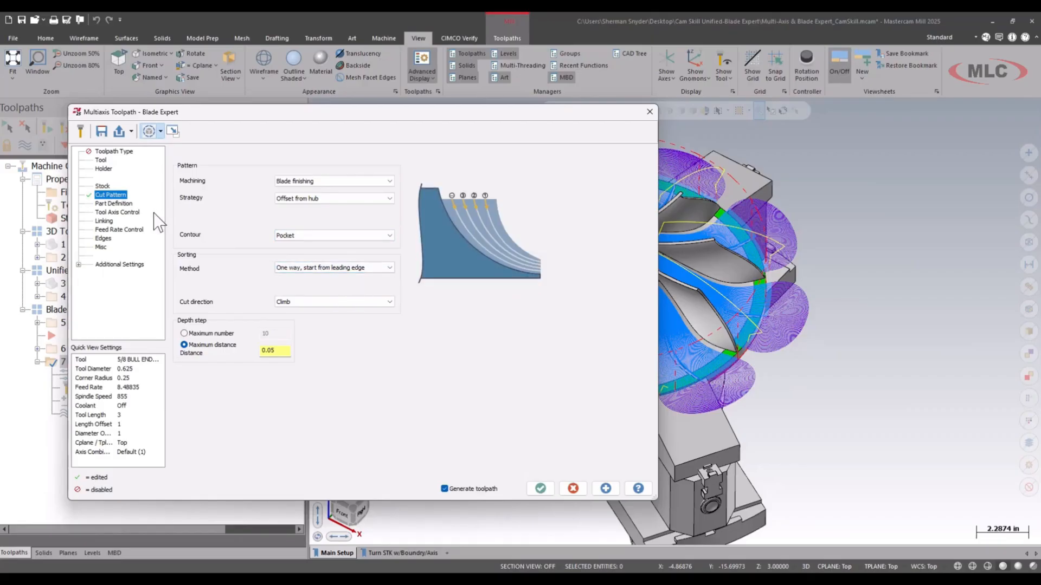
left_click(113, 203)
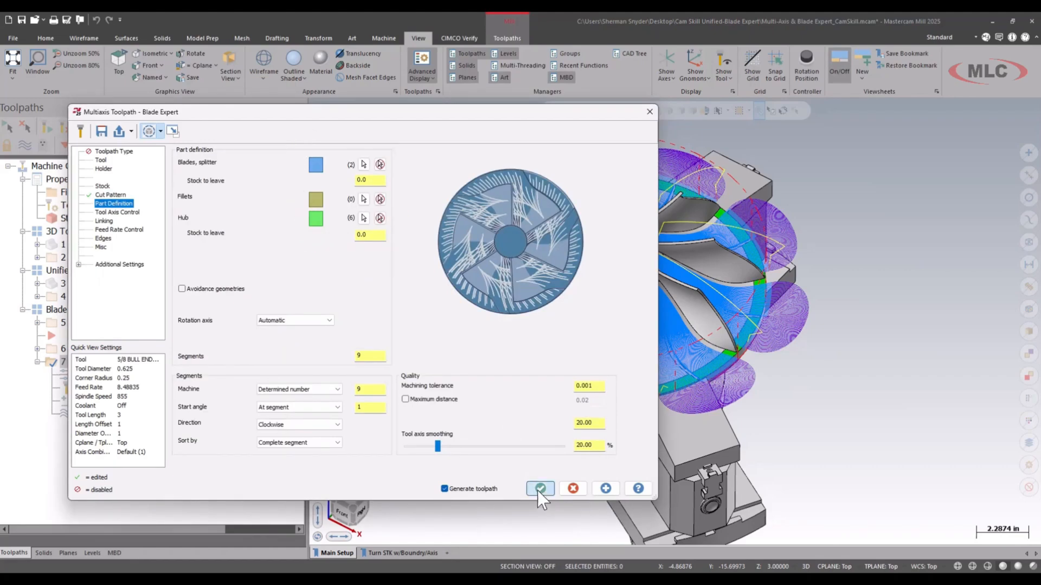
Assign the 3/8 ball endmill to FIN BLADES on the Tool page.
left_click(540, 489)
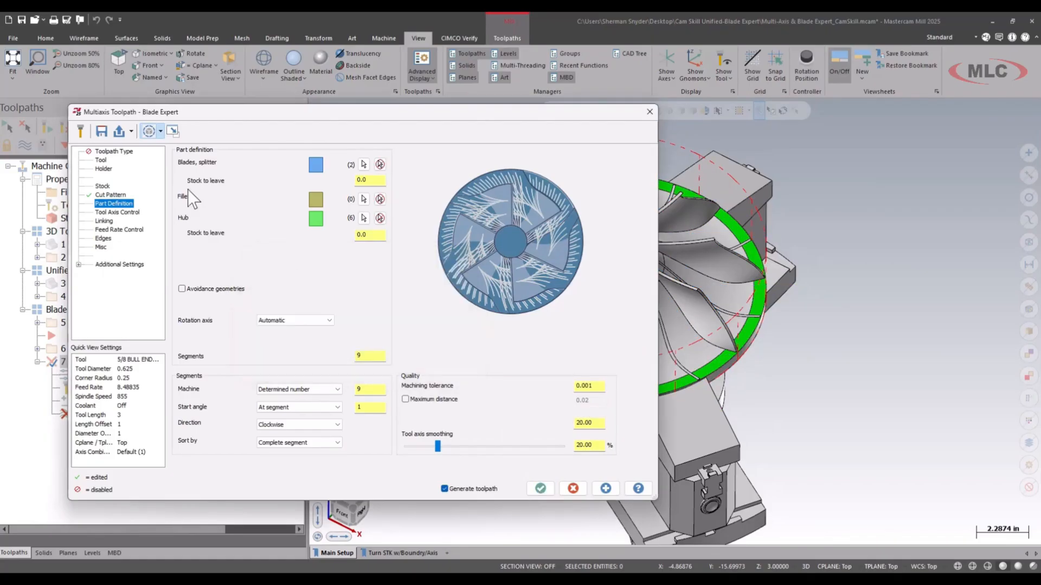
left_click(101, 160)
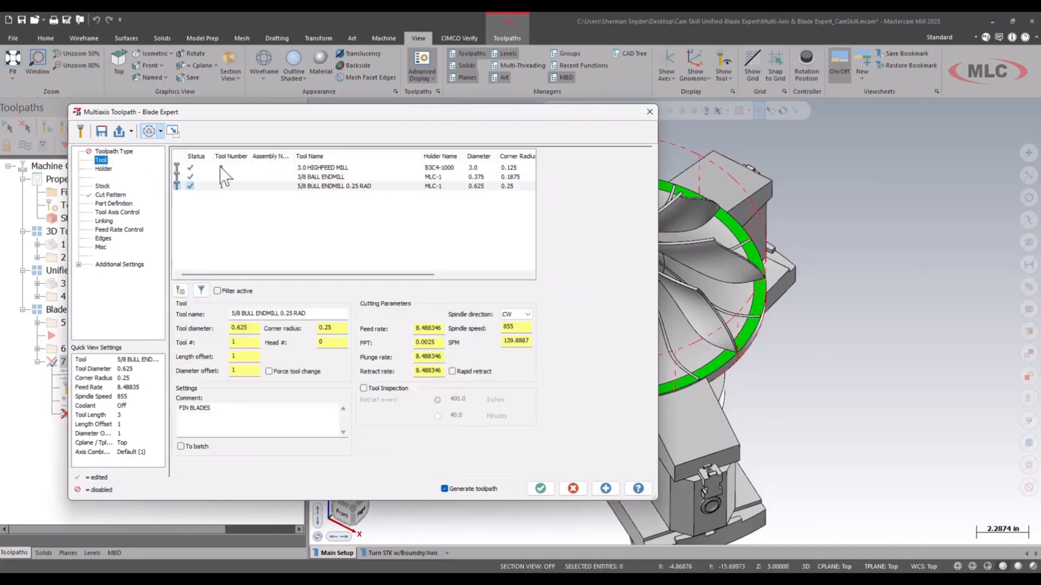
left_click(320, 177)
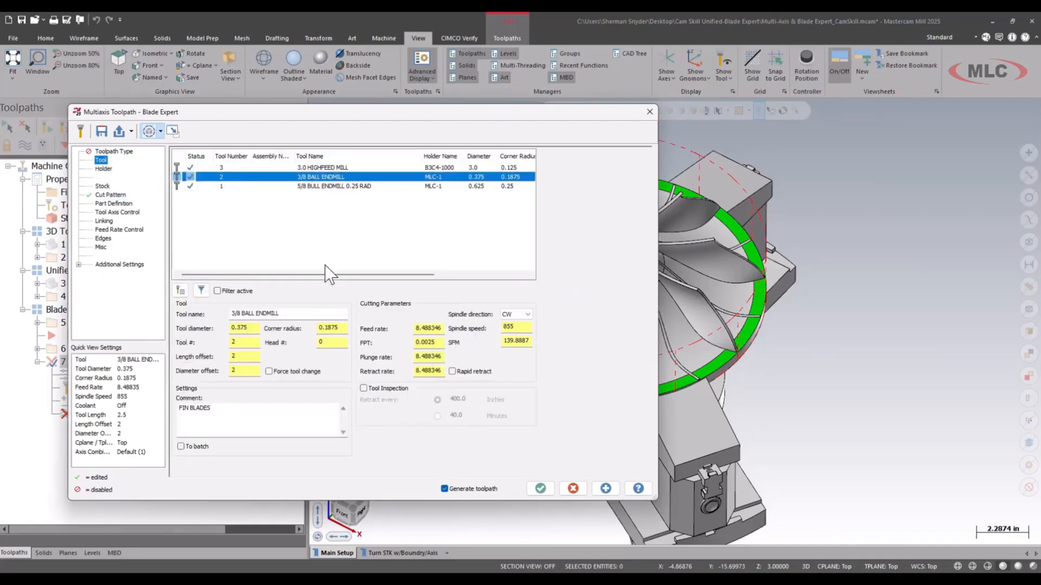
mouse_move(307, 405)
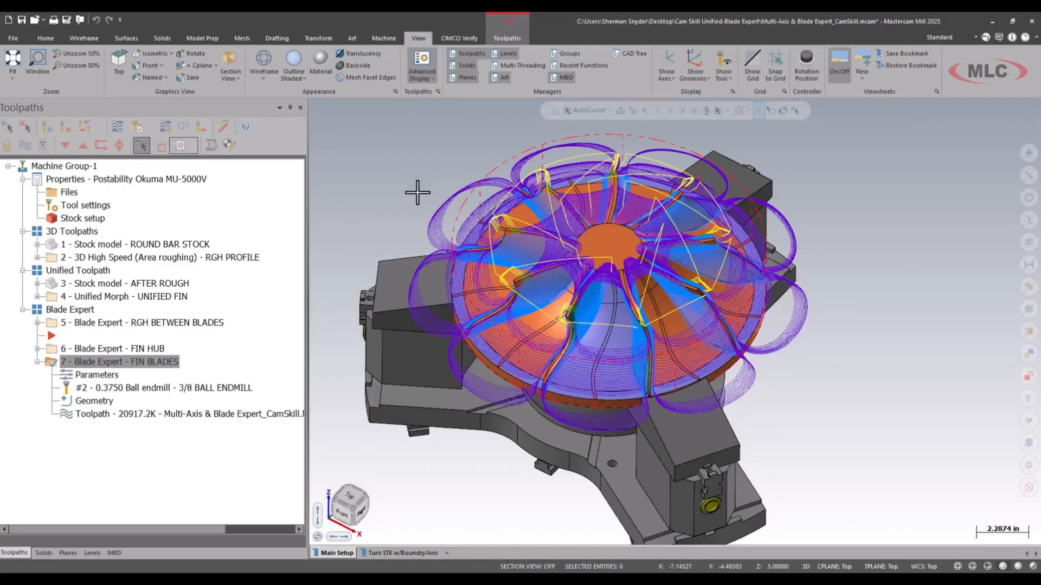
Switch operation 6 FIN HUB to the 3/8 ball endmill and regenerate it.
left_click(40, 348)
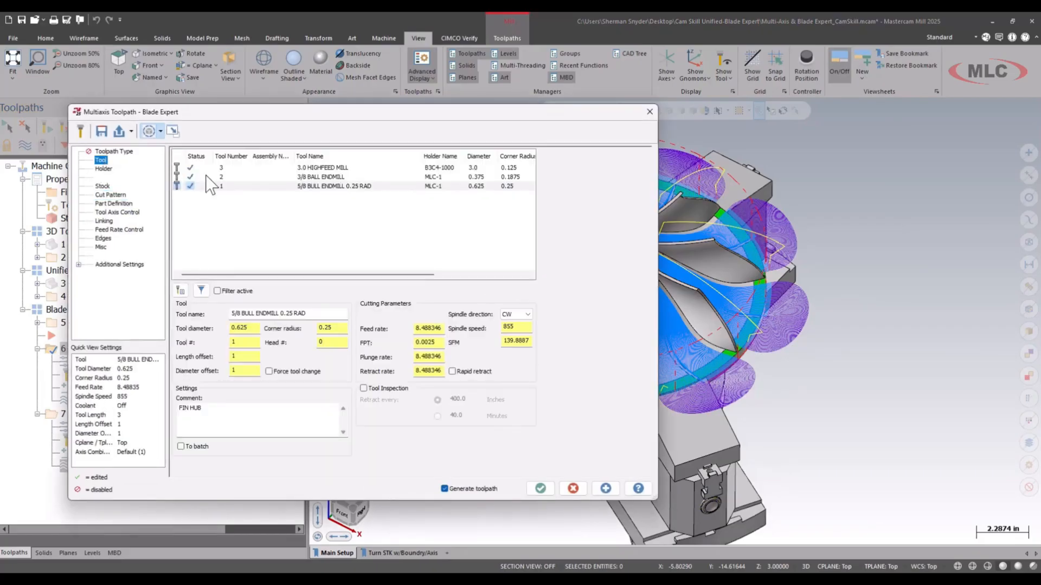
left_click(320, 177)
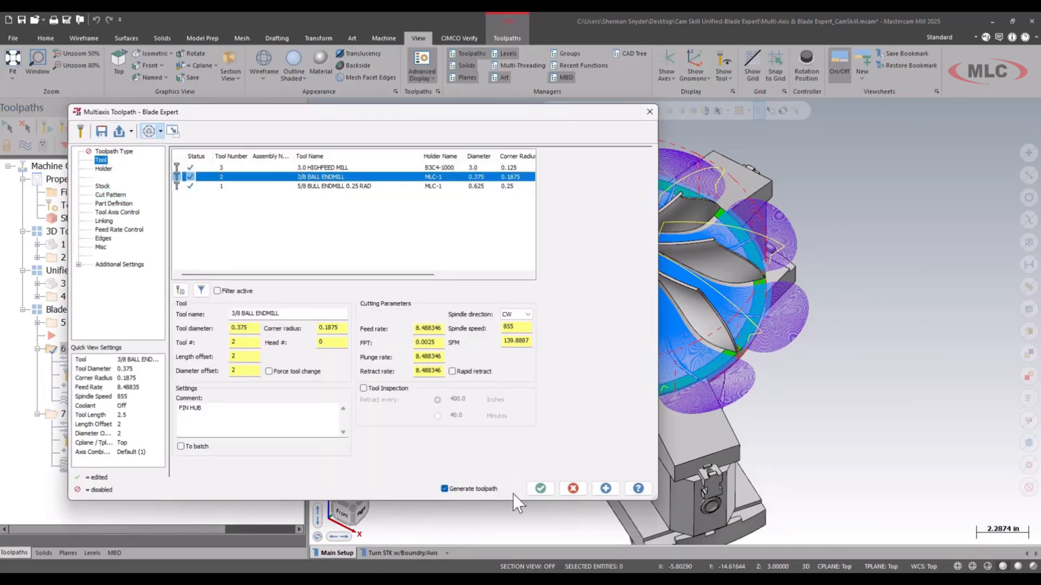
left_click(539, 489)
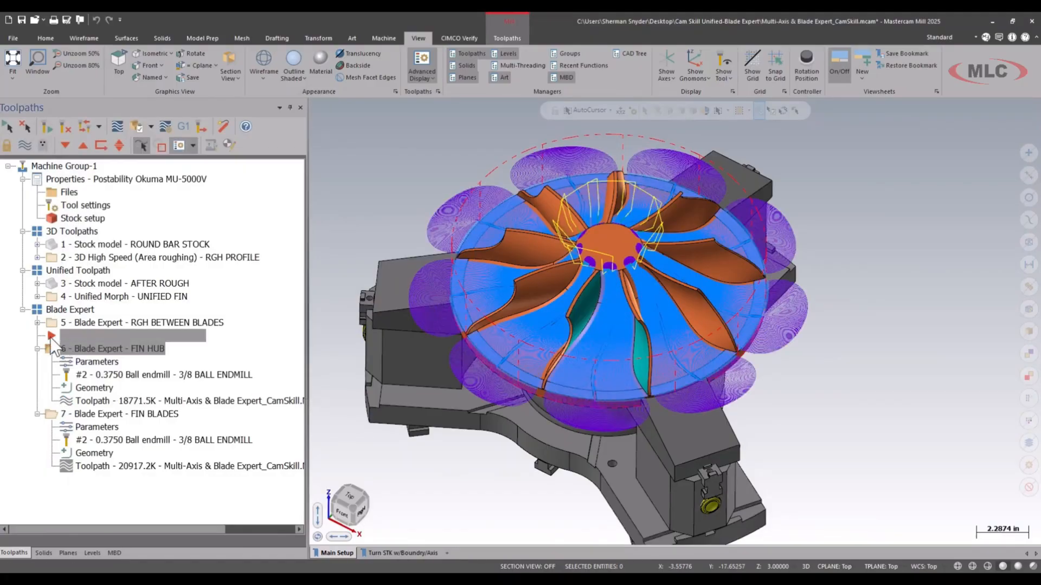
Collapse FIN HUB and FIN BLADES, then select all seven operations in the machine group.
left_click(38, 348)
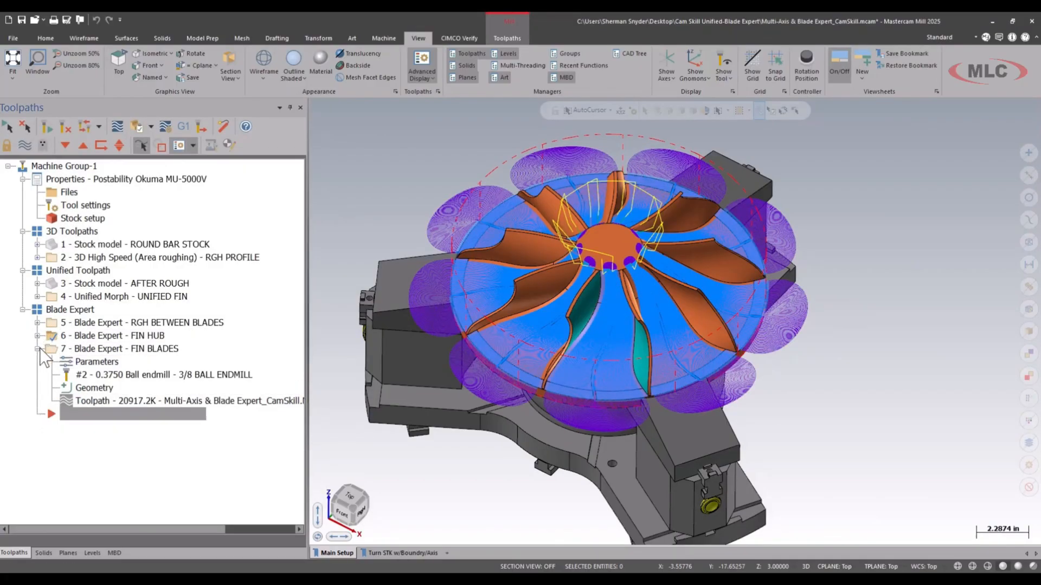
left_click(38, 347)
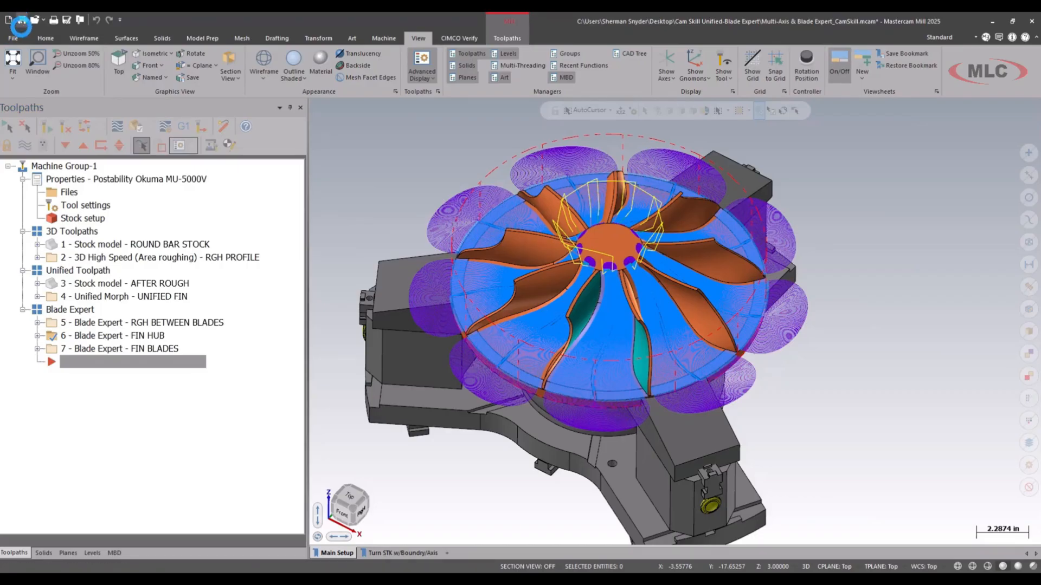
left_click(64, 166)
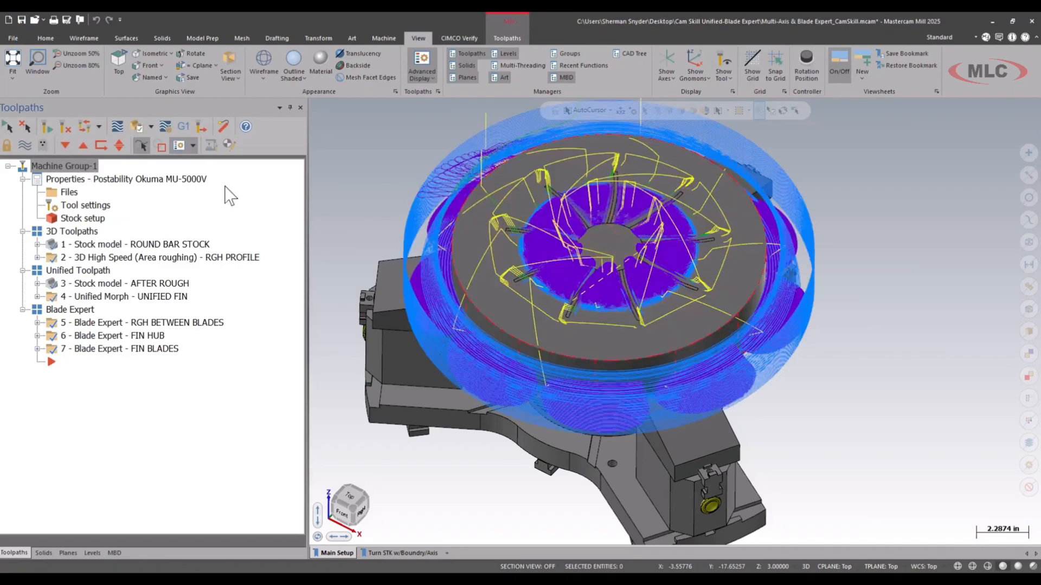
Launch Machine Simulation Run from the Machine tab, dismissing the discarding warning.
left_click(383, 38)
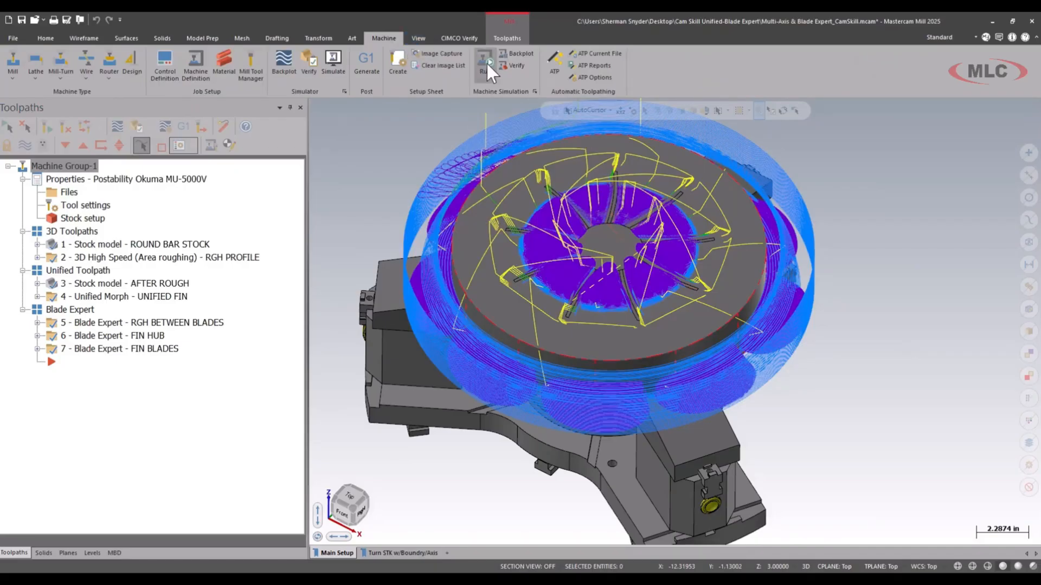
mouse_move(487, 105)
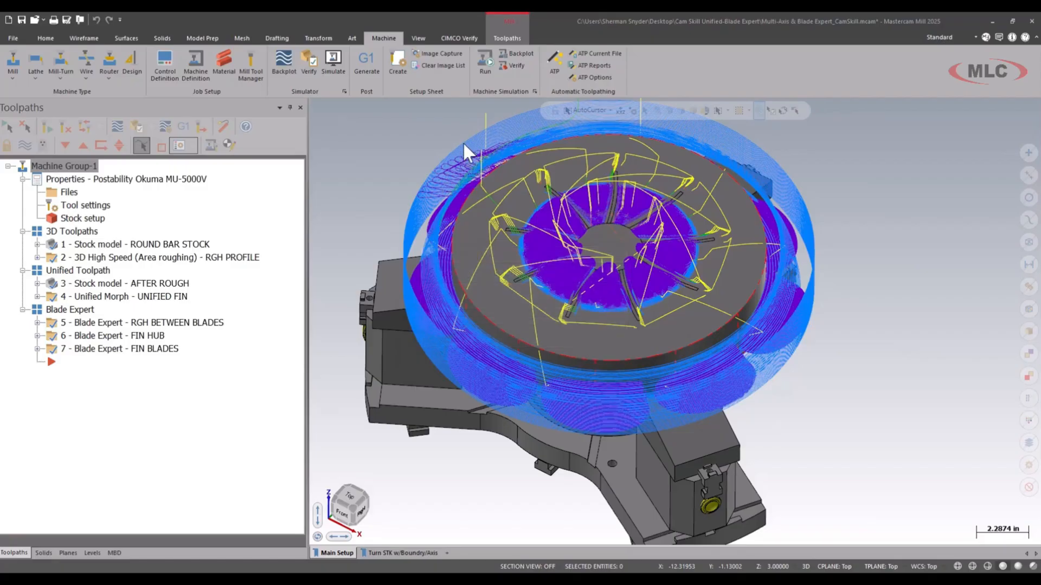
mouse_move(487, 295)
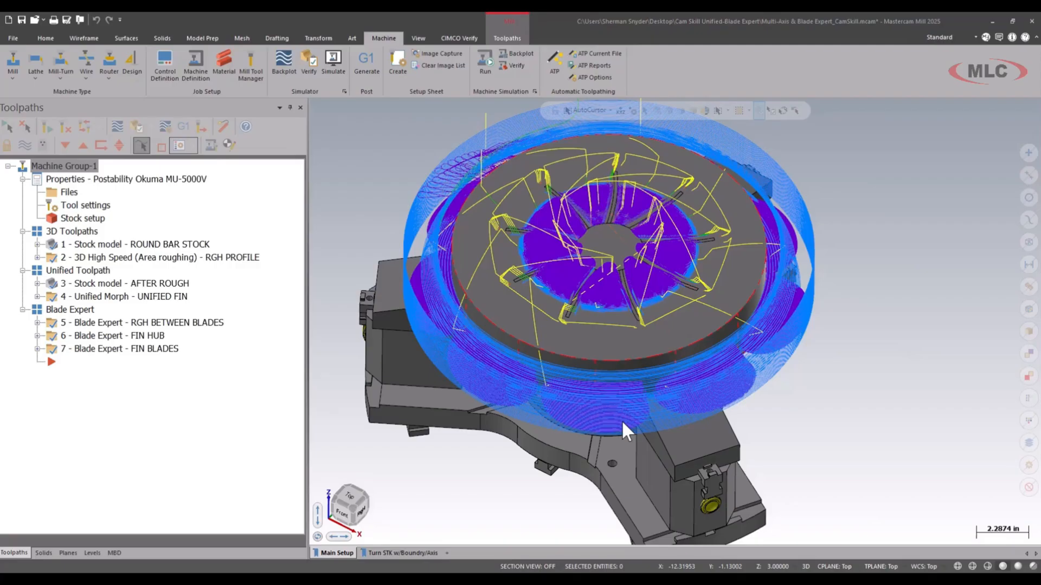
mouse_move(506, 82)
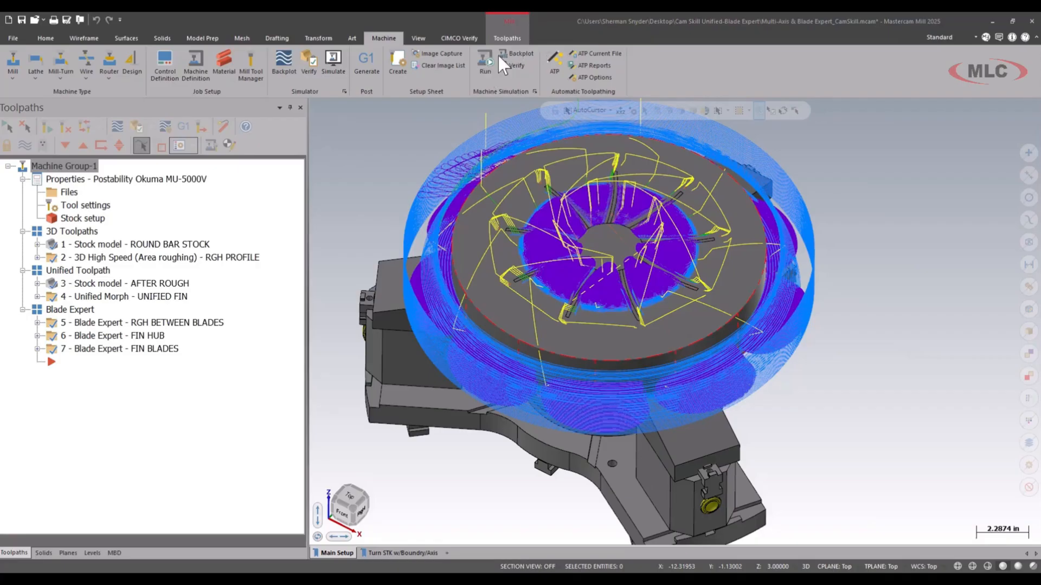
mouse_move(495, 69)
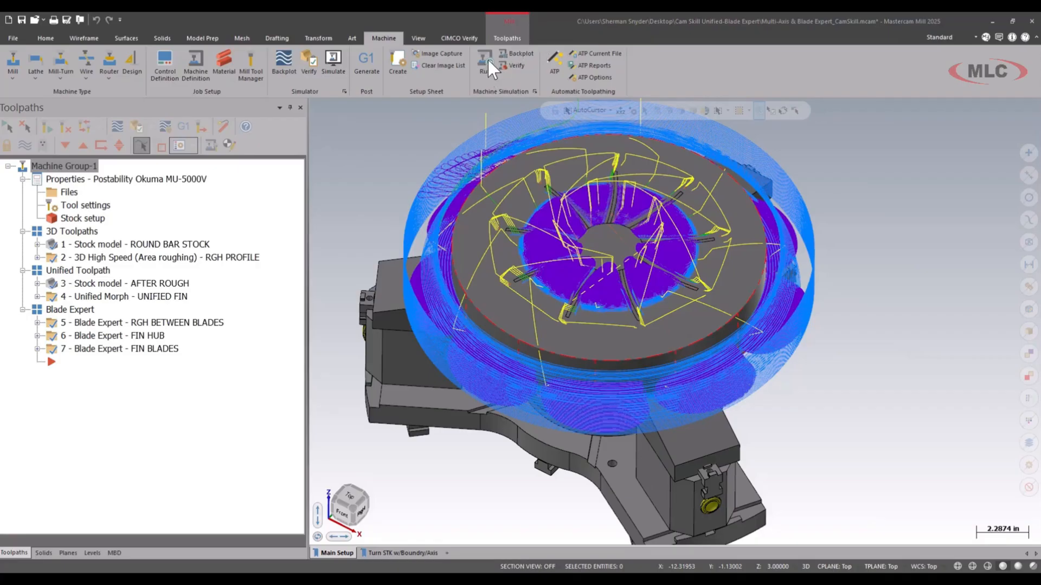
mouse_move(485, 63)
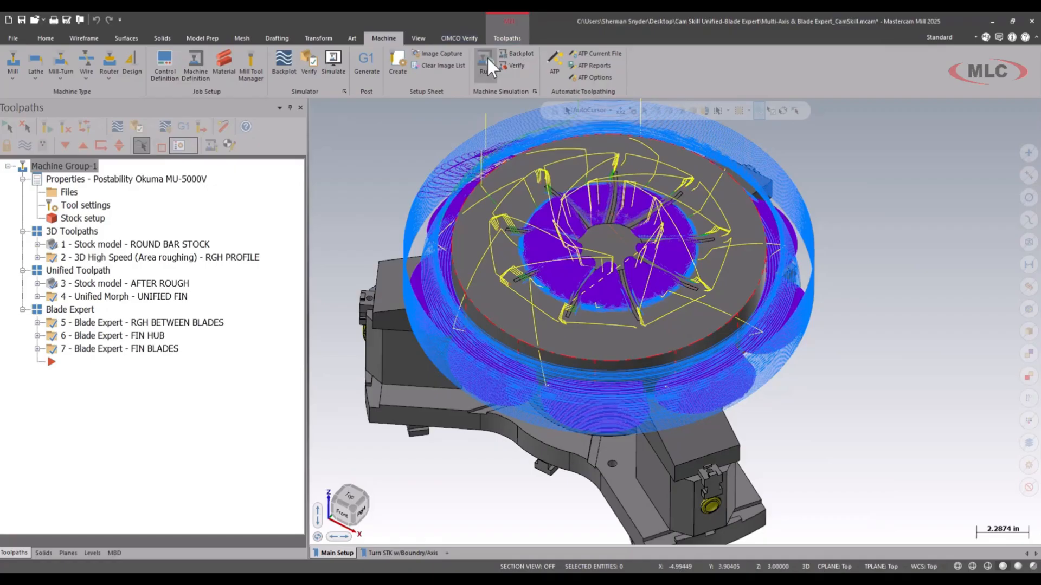
left_click(483, 59)
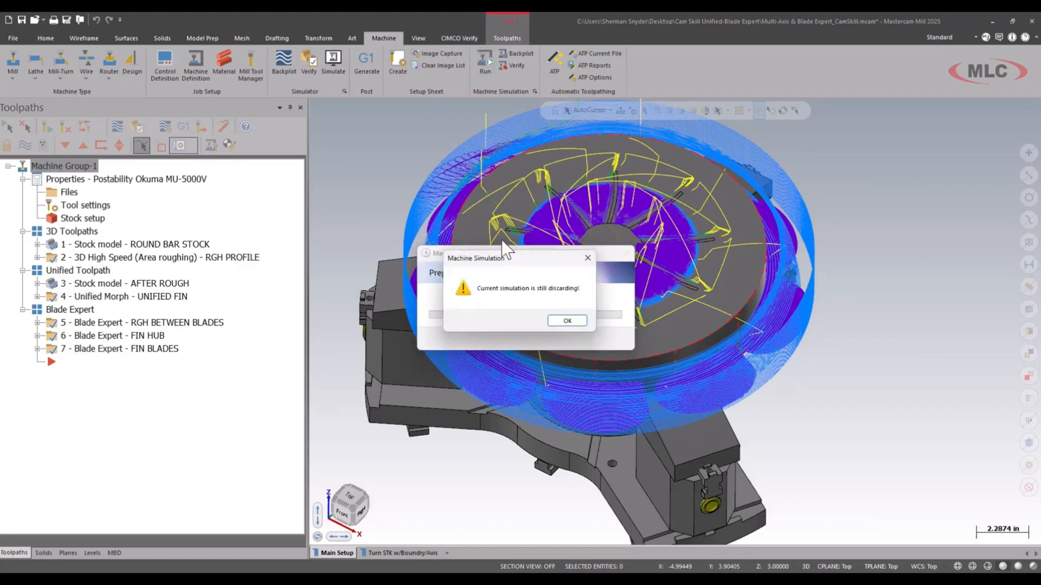
left_click(566, 321)
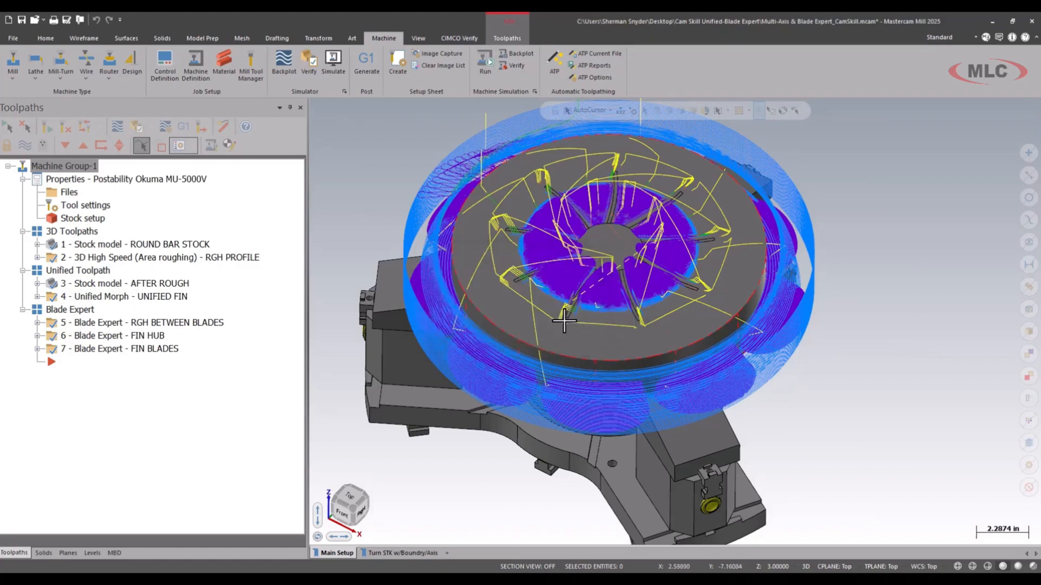
left_click(333, 63)
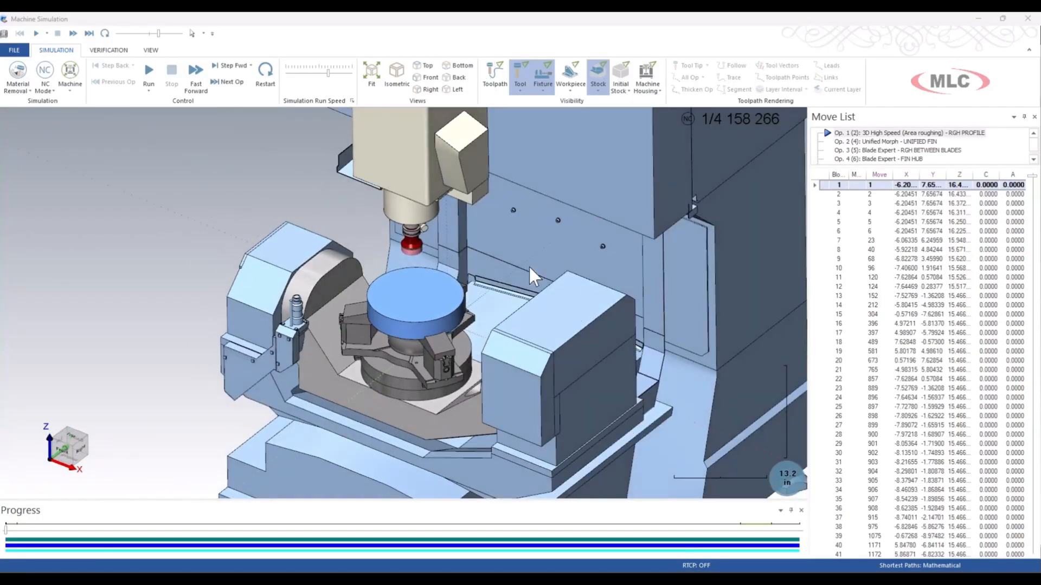
Run the machine simulation of the impeller moves and adjust the run speed slider.
scroll("down", 3)
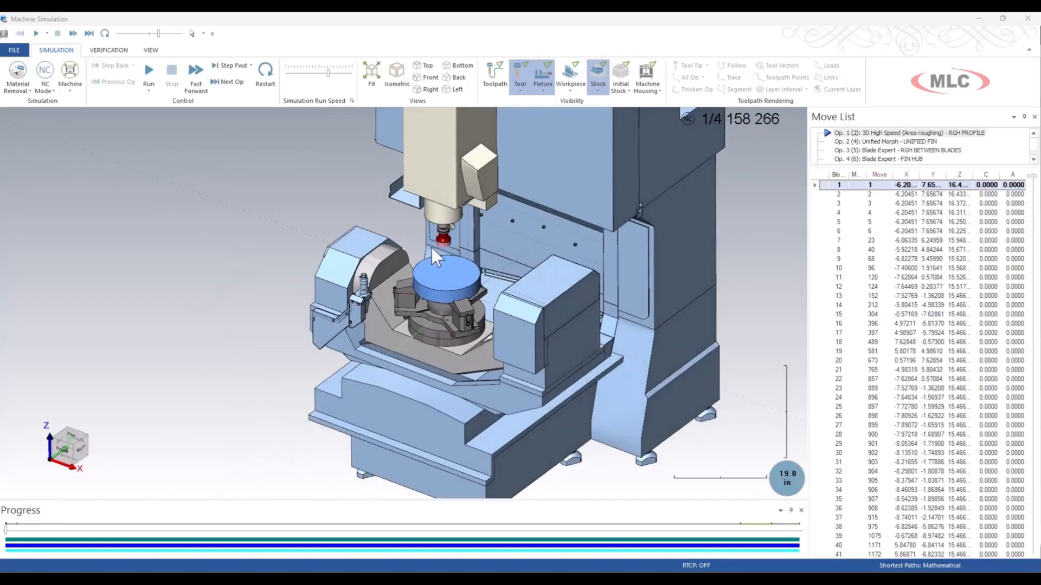
left_click(148, 70)
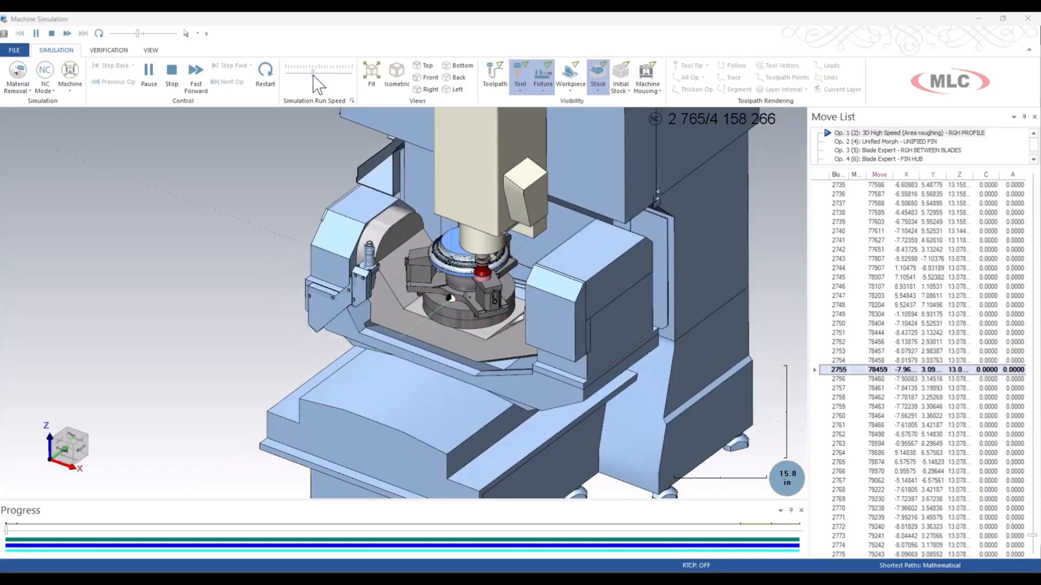
left_click(195, 75)
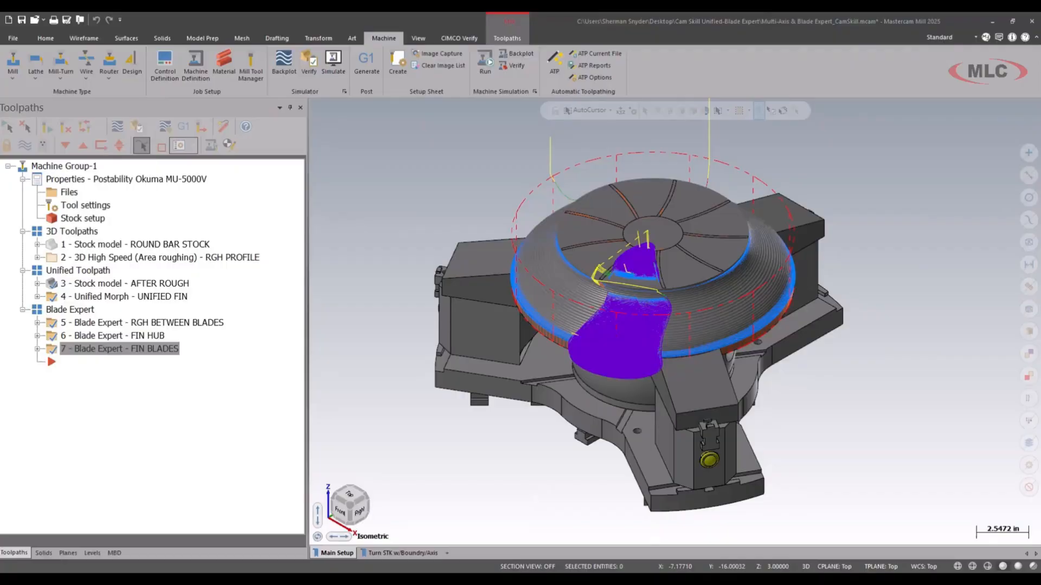
Verify the selected operations on the impeller stock in Mastercam Simulator.
left_click(309, 60)
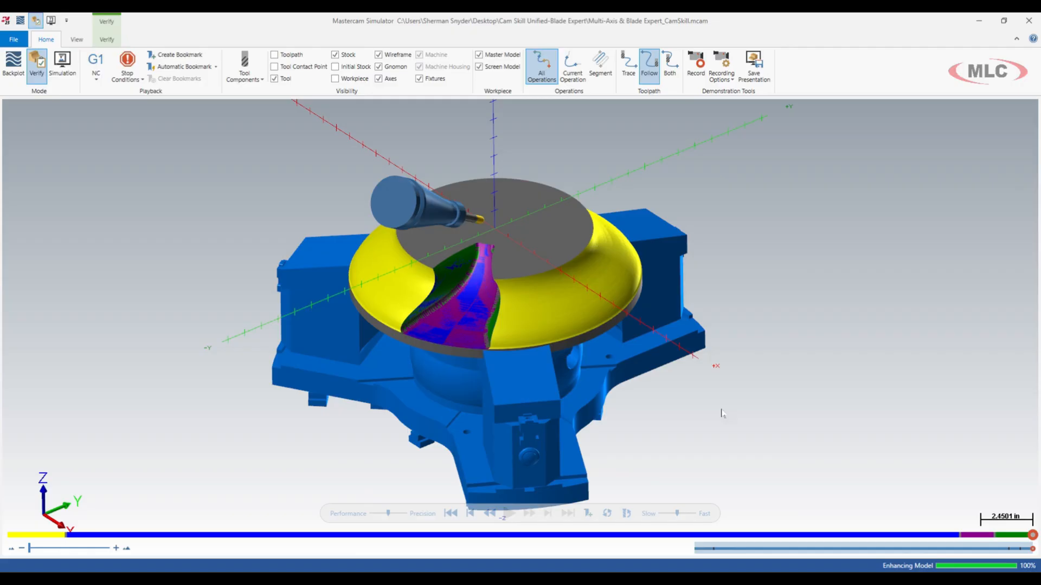